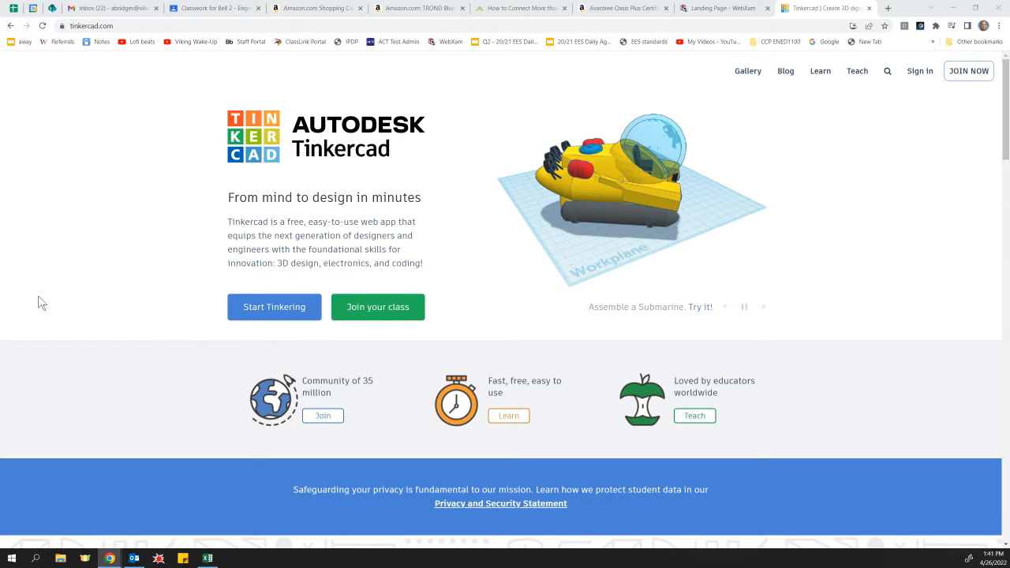
Sign in to Tinkercad as an educator using the Google account
click(111, 25)
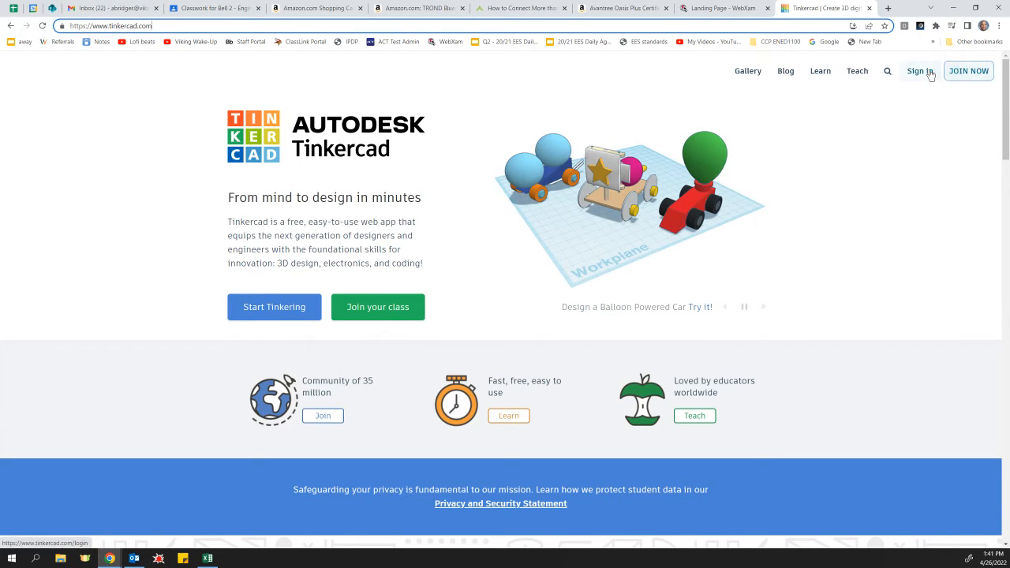
click(919, 72)
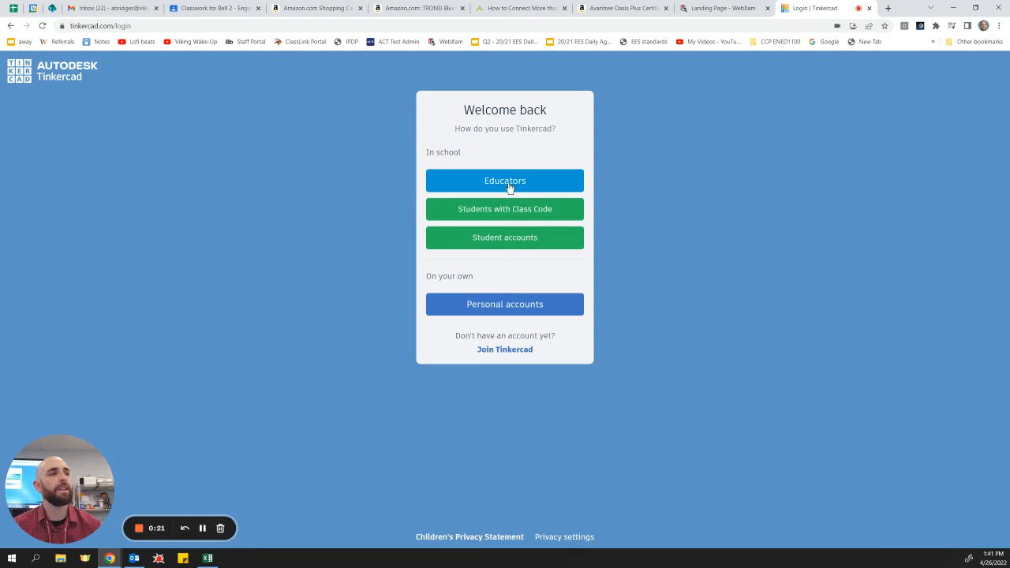
mouse_move(505, 237)
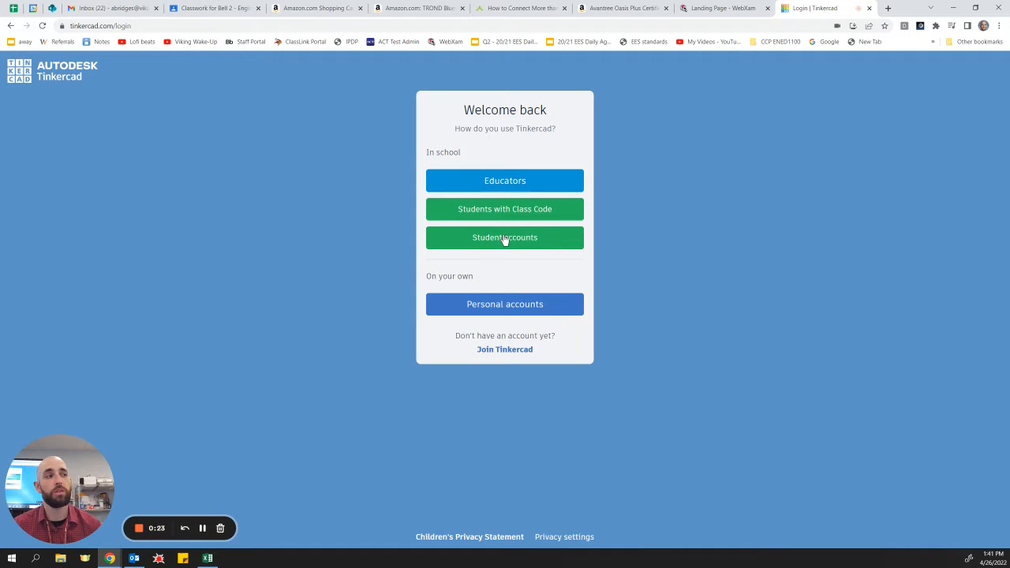
click(505, 180)
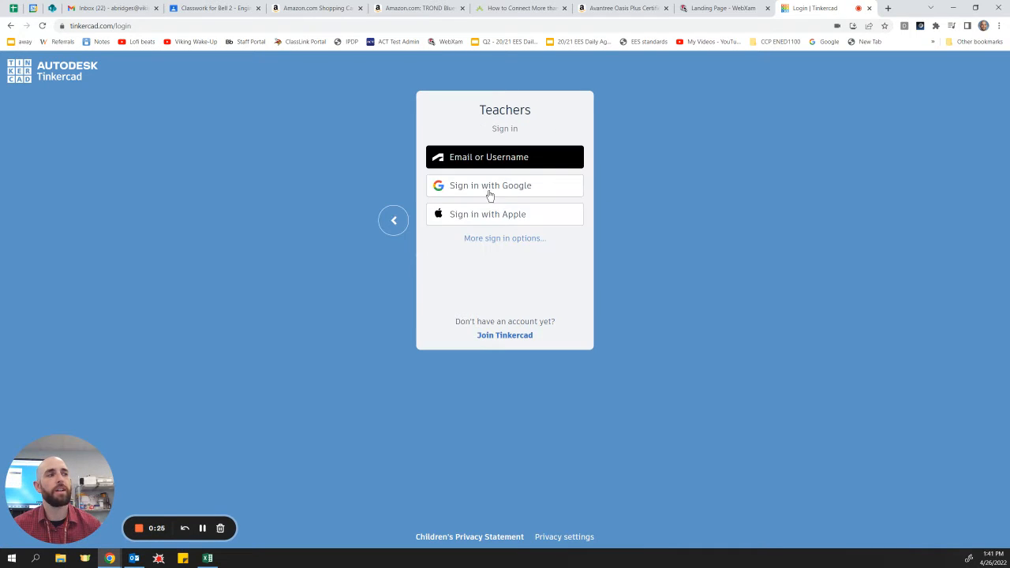
click(505, 187)
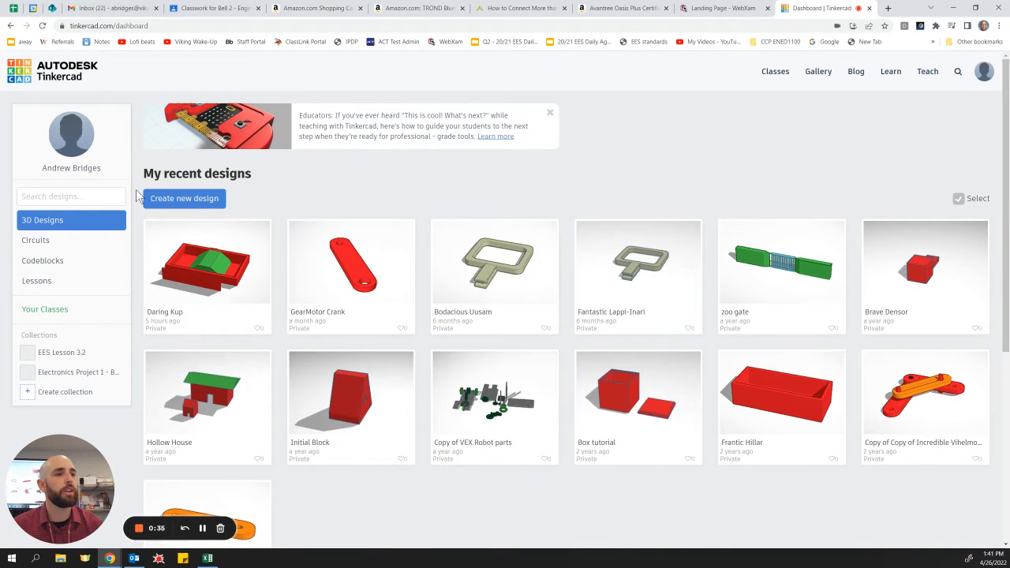
mouse_move(205, 277)
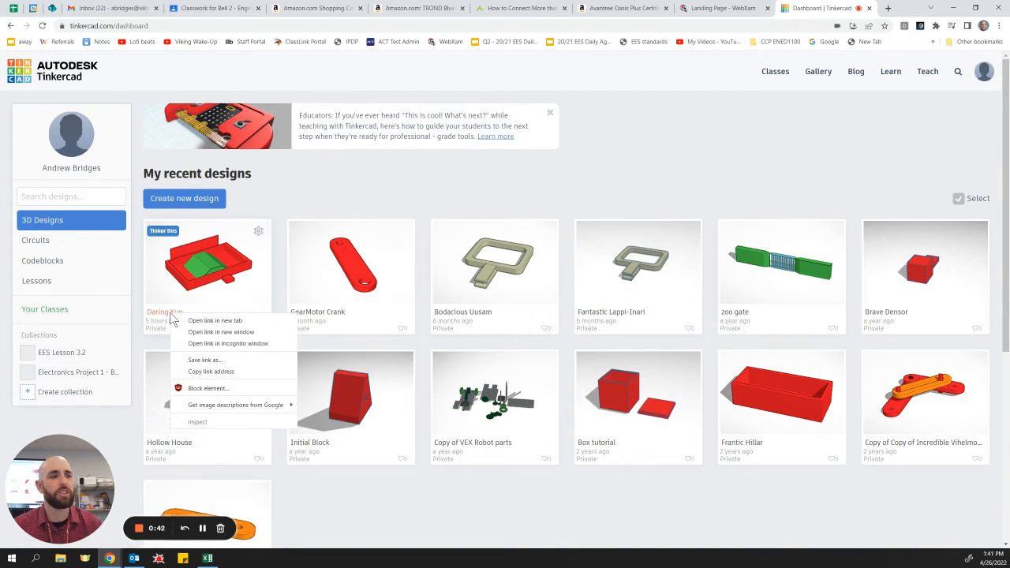
Rename the design 'Daring Kup' to 'Mini golf 1' through its properties
click(259, 231)
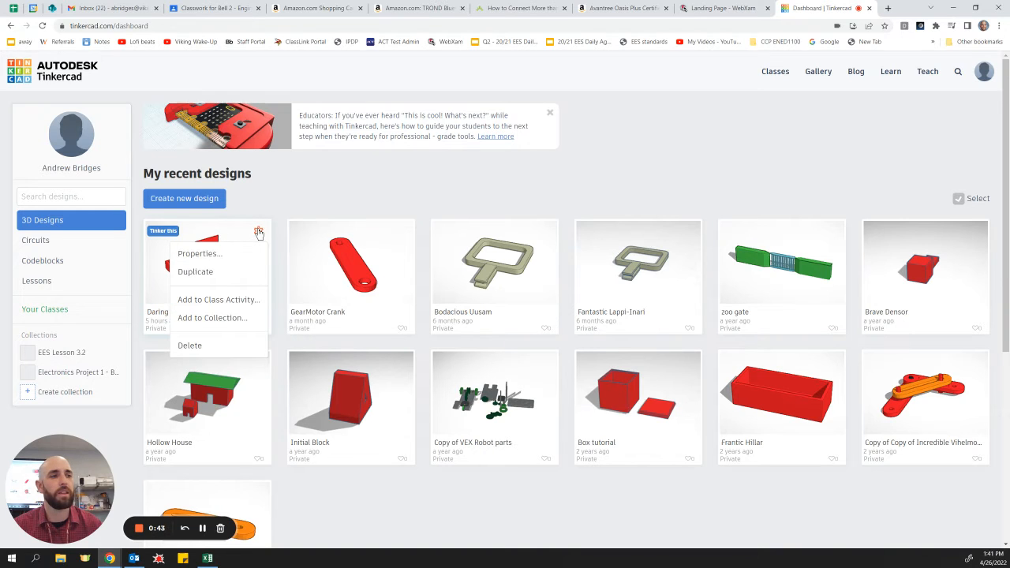
mouse_move(228, 260)
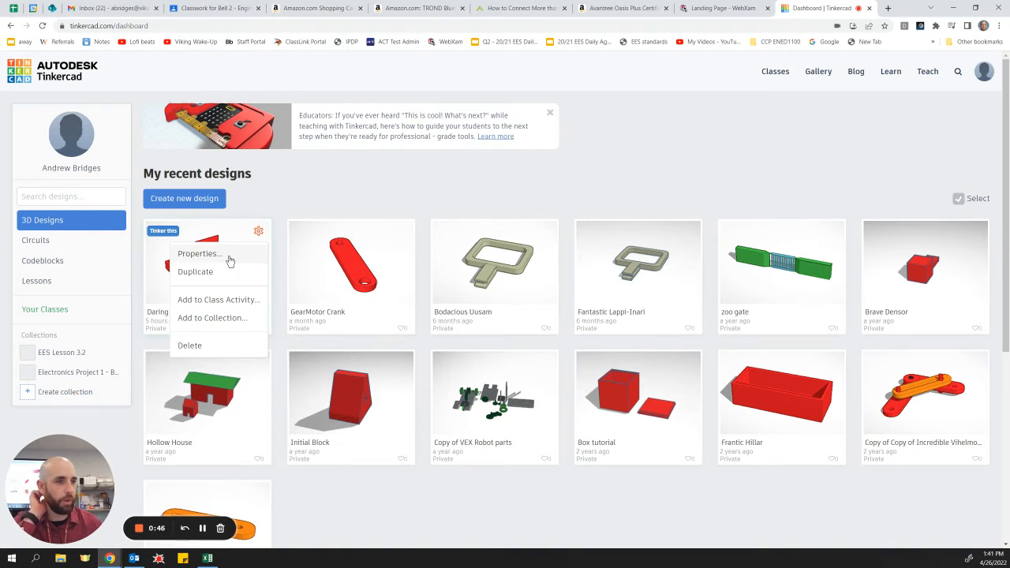
click(199, 253)
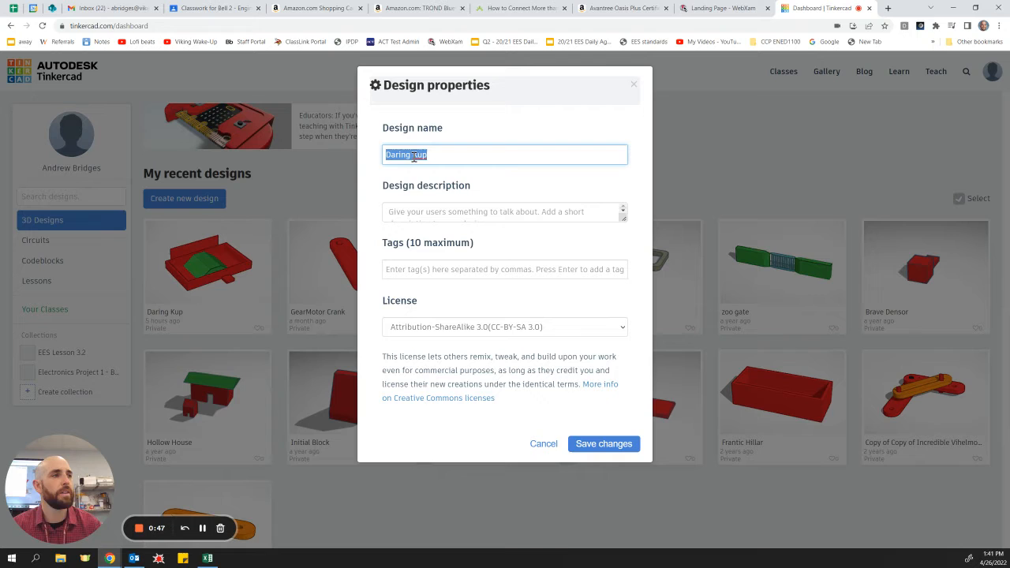
text(Mini go)
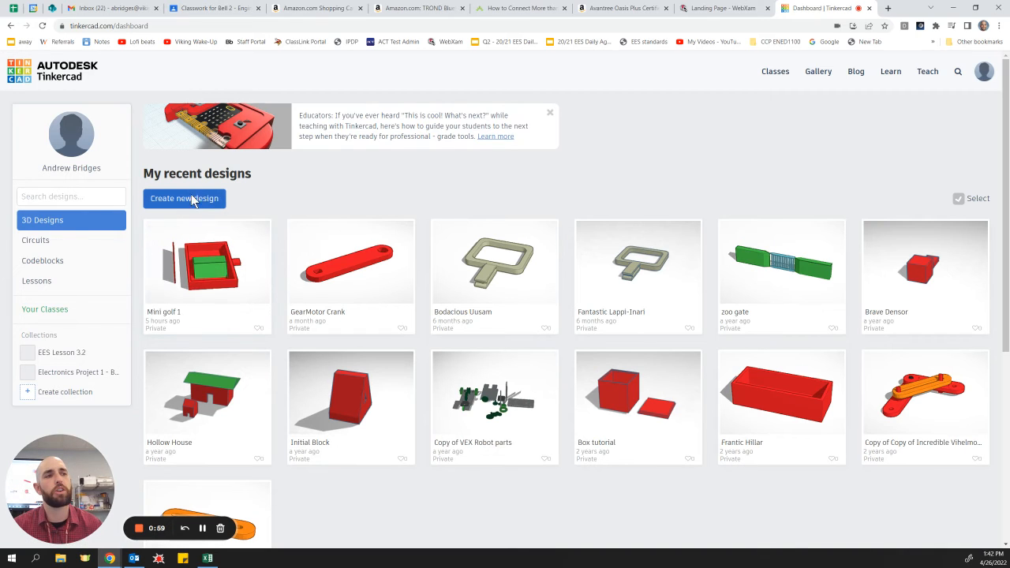
Create a new blank design and dismiss the Notes tip
click(185, 199)
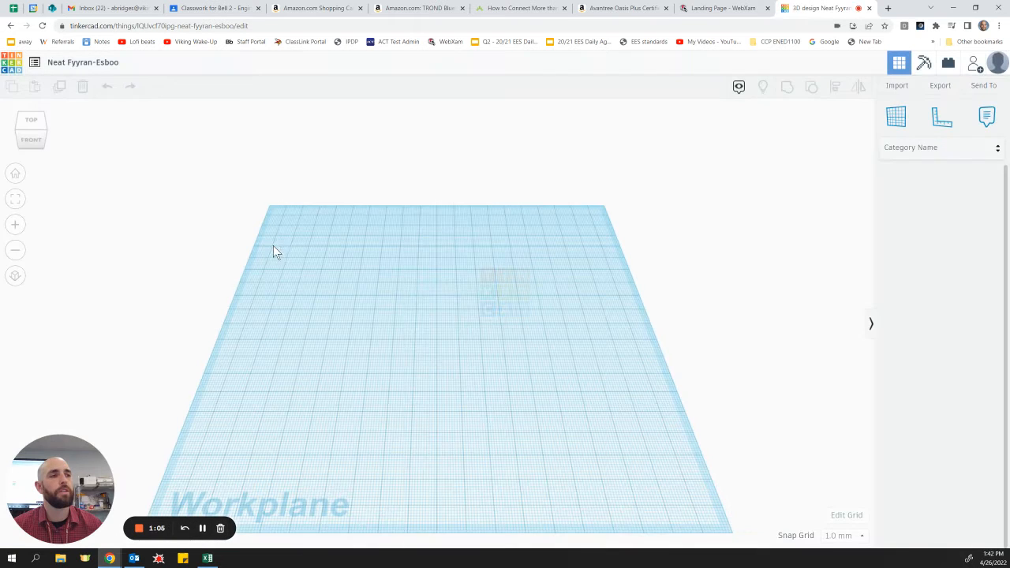
click(987, 117)
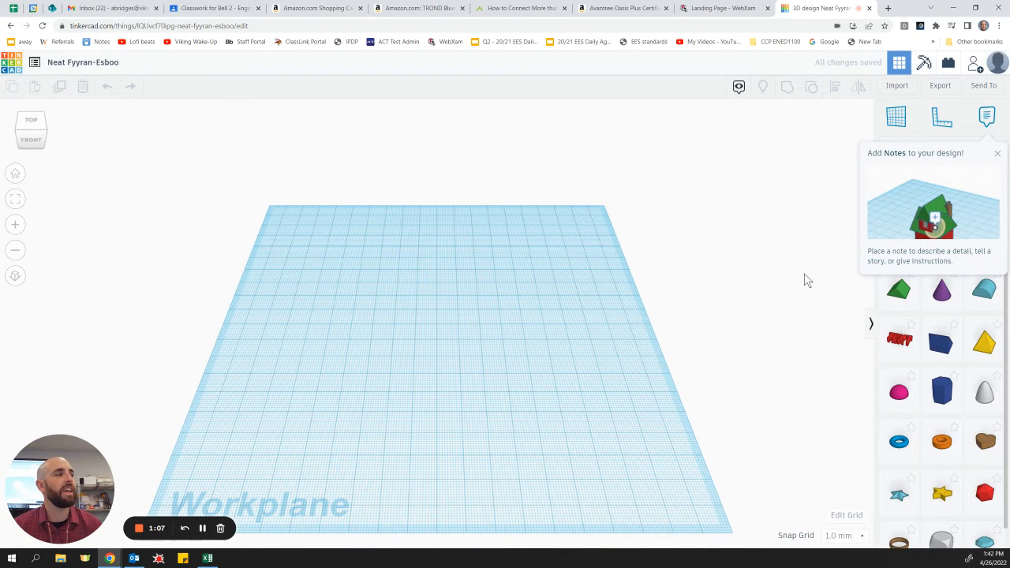
click(998, 153)
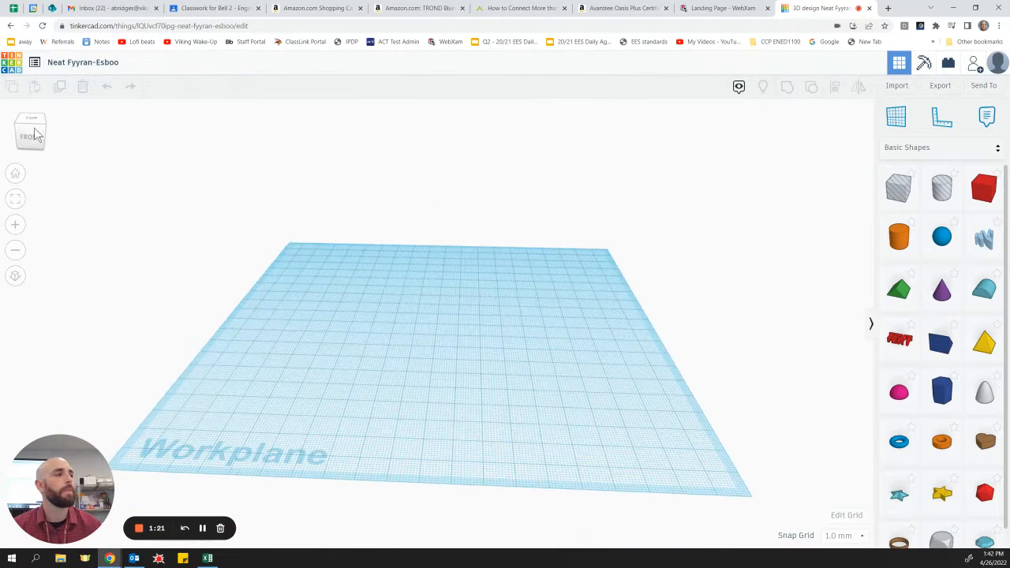
mouse_move(983, 188)
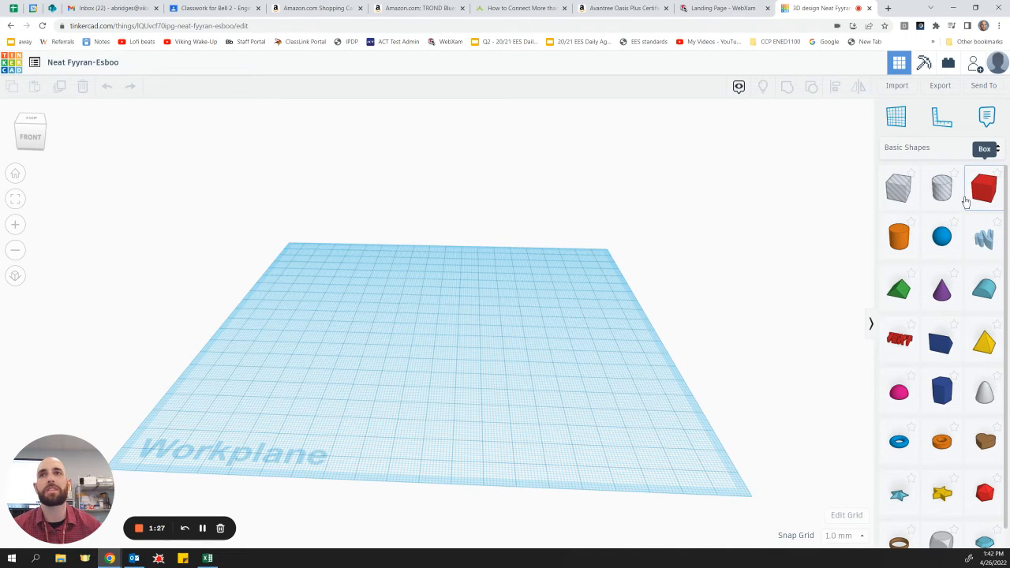
mouse_move(941, 188)
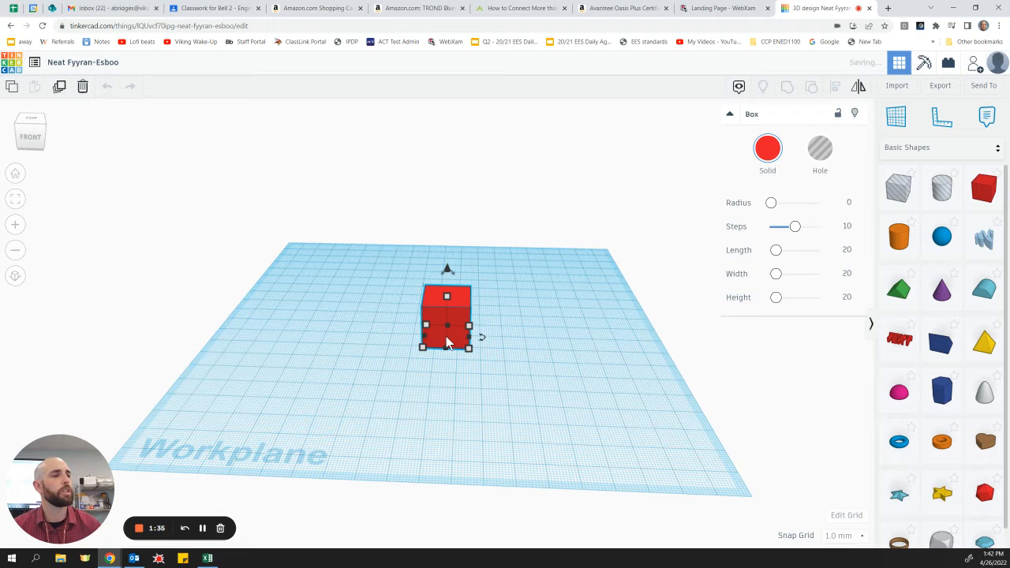
Stretch the red box into a large square slab covering most of the workplane
drag(446, 284, 451, 219)
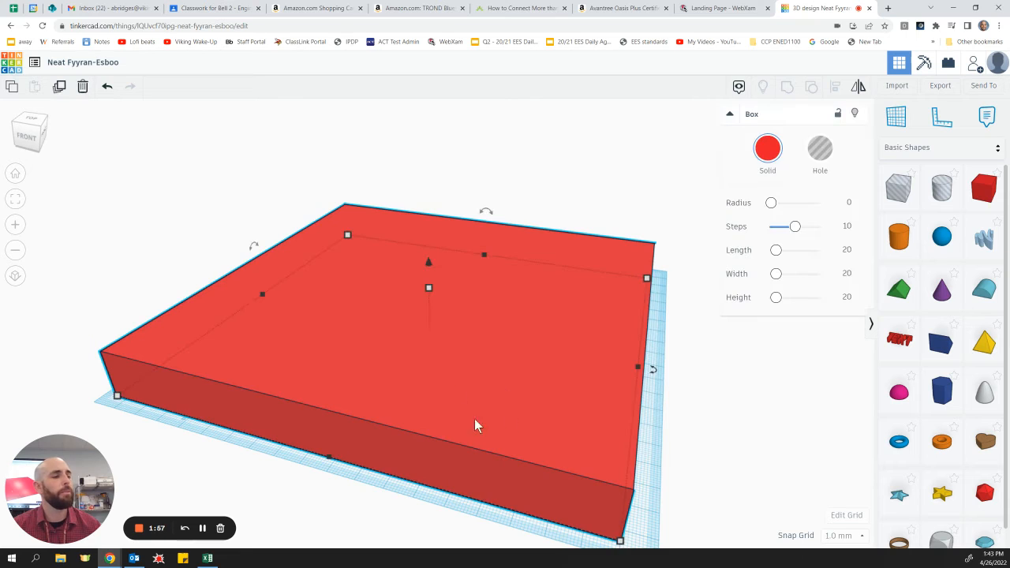
mouse_move(482, 361)
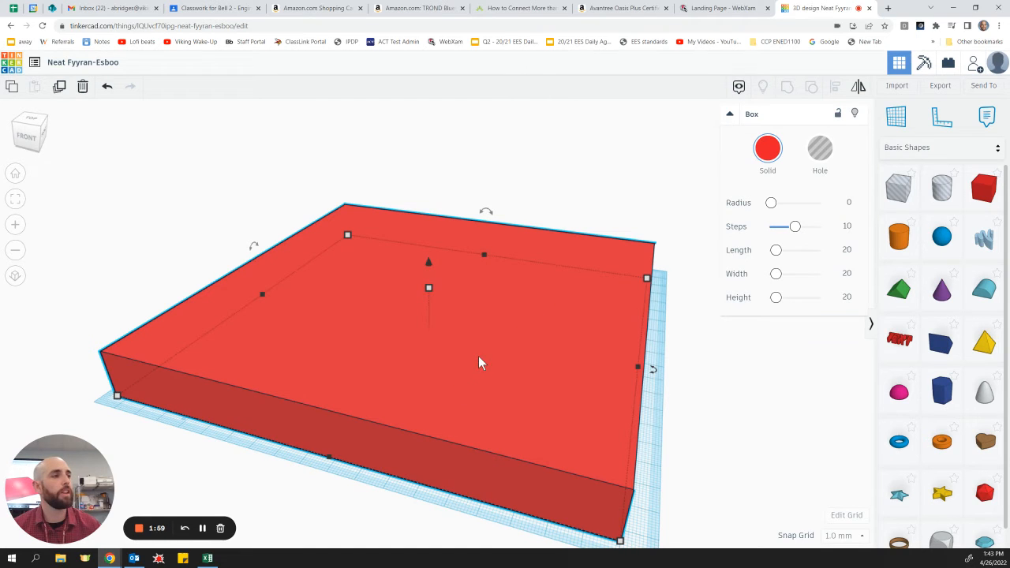
mouse_move(698, 167)
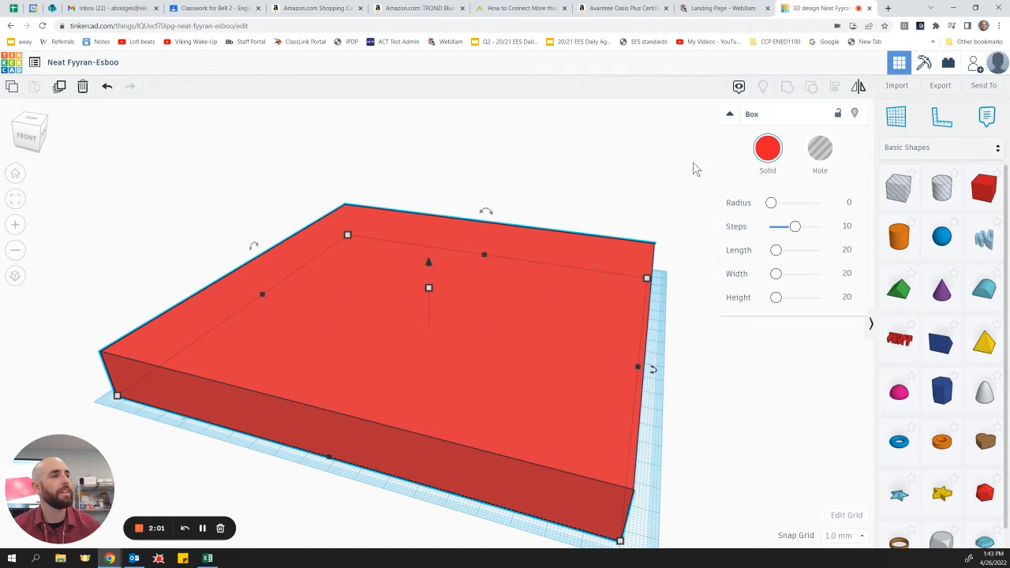
Colour the slab green and fine-tune its height to form the course base
click(768, 148)
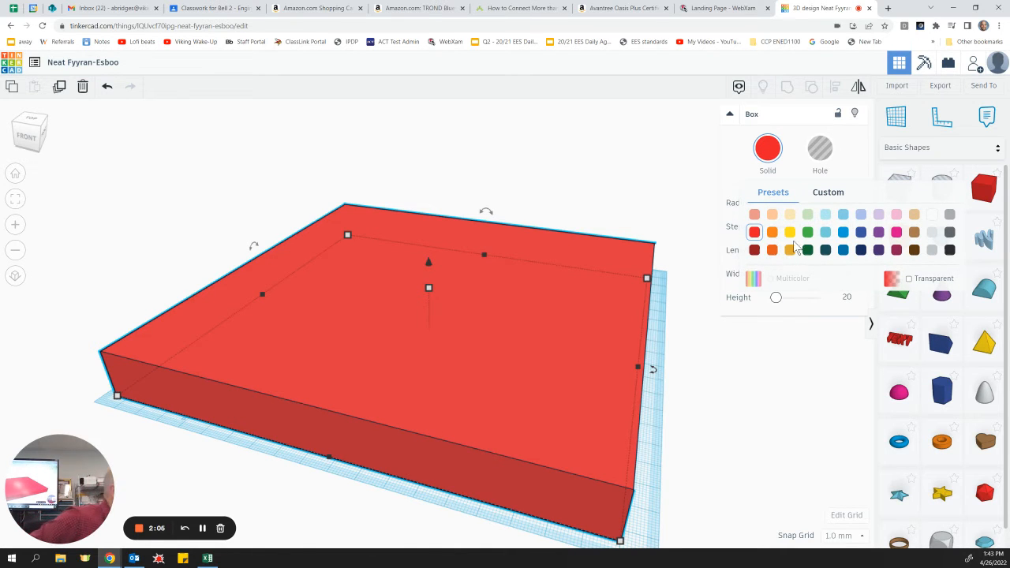
click(808, 232)
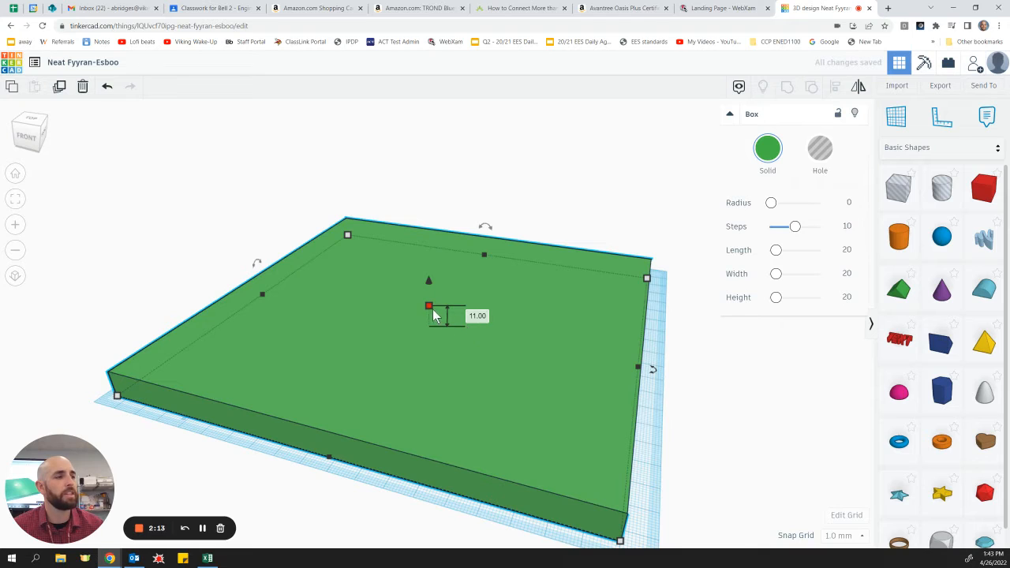
drag(430, 306, 429, 295)
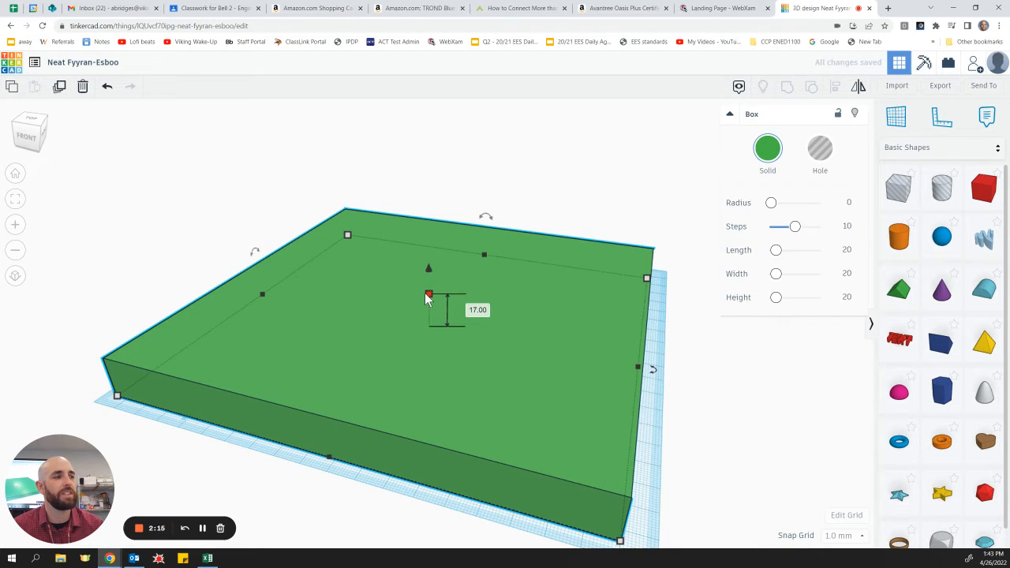
drag(429, 295, 430, 290)
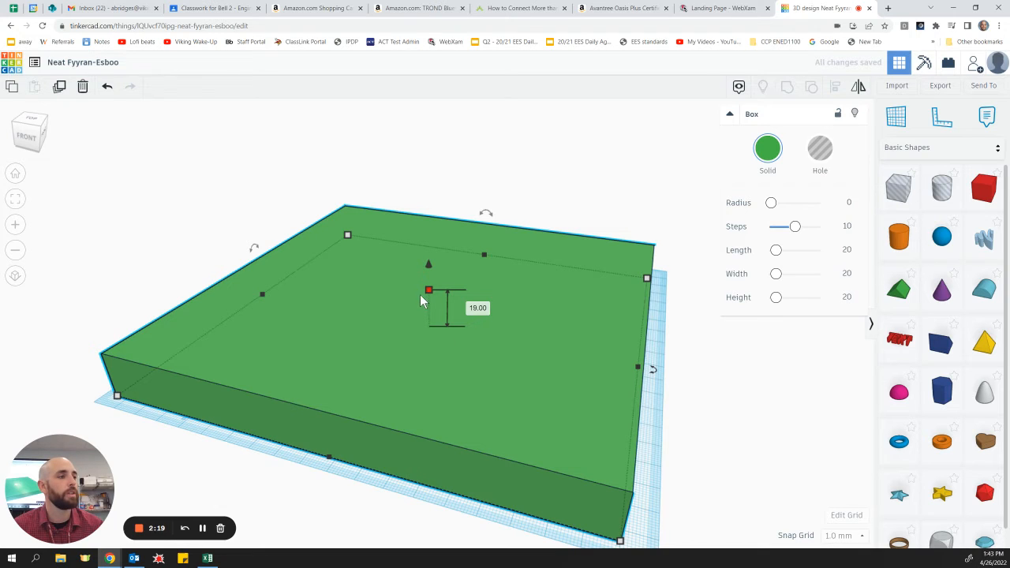
drag(430, 290, 430, 306)
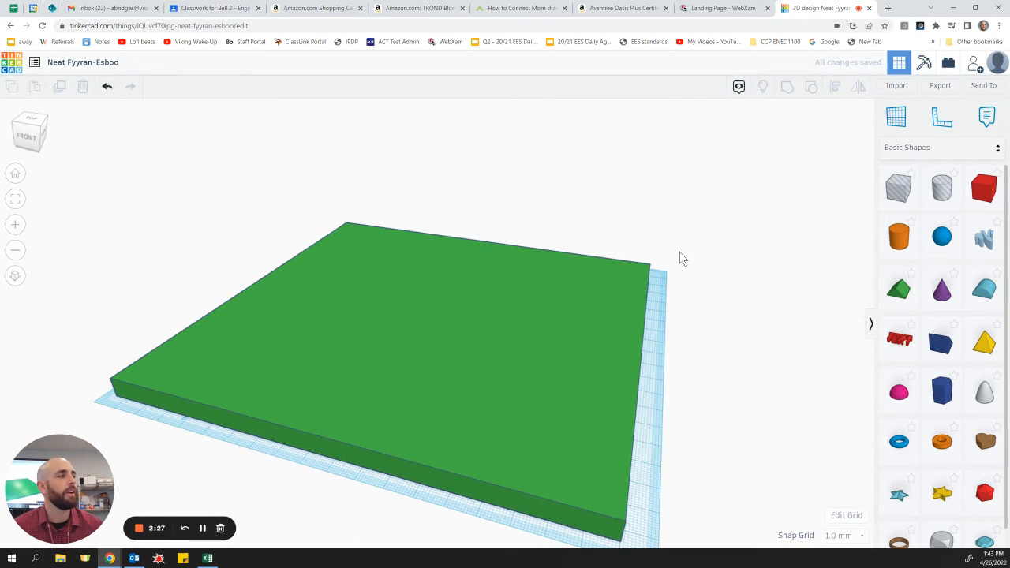
mouse_move(899, 188)
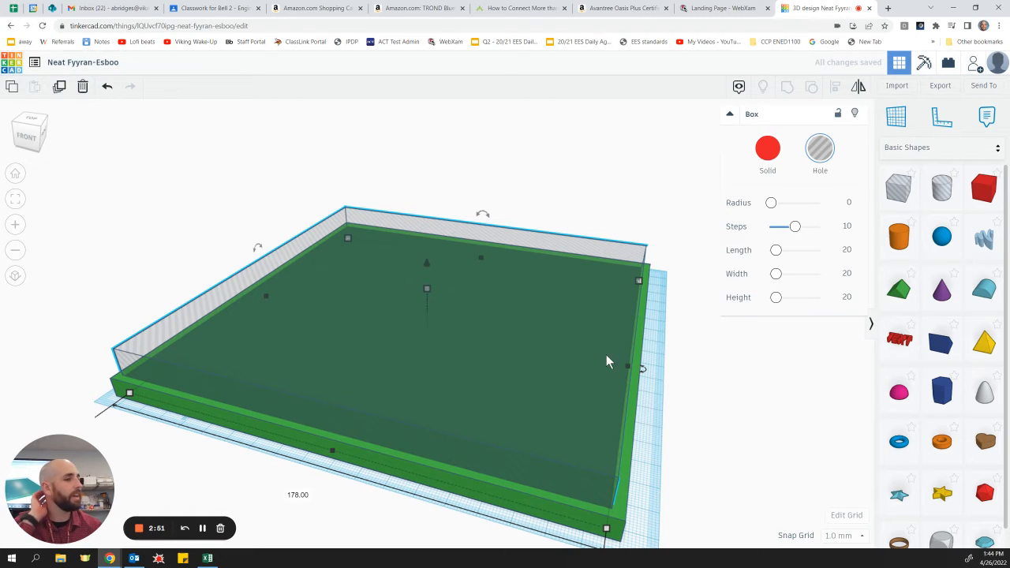
mouse_move(451, 298)
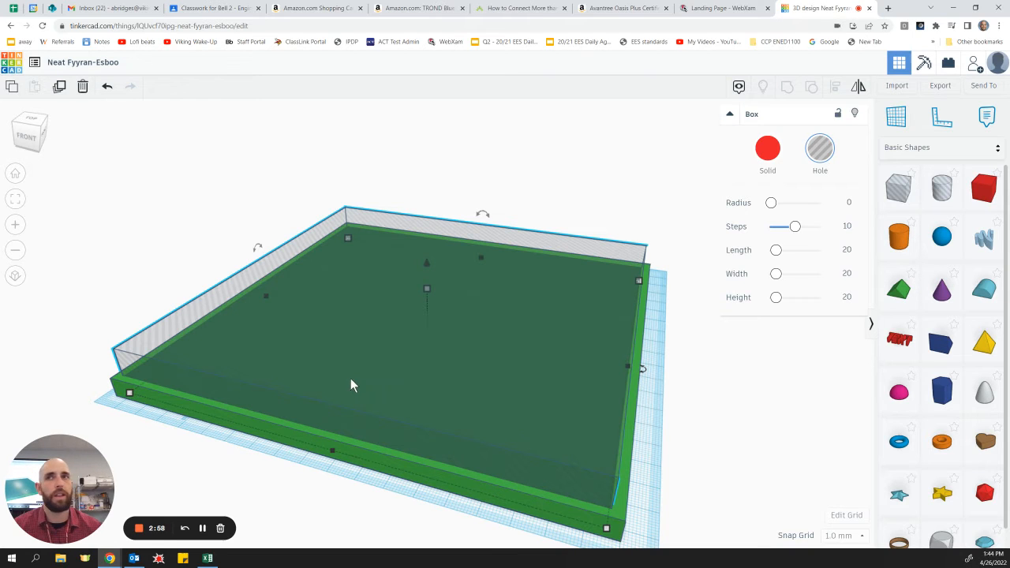
mouse_move(208, 370)
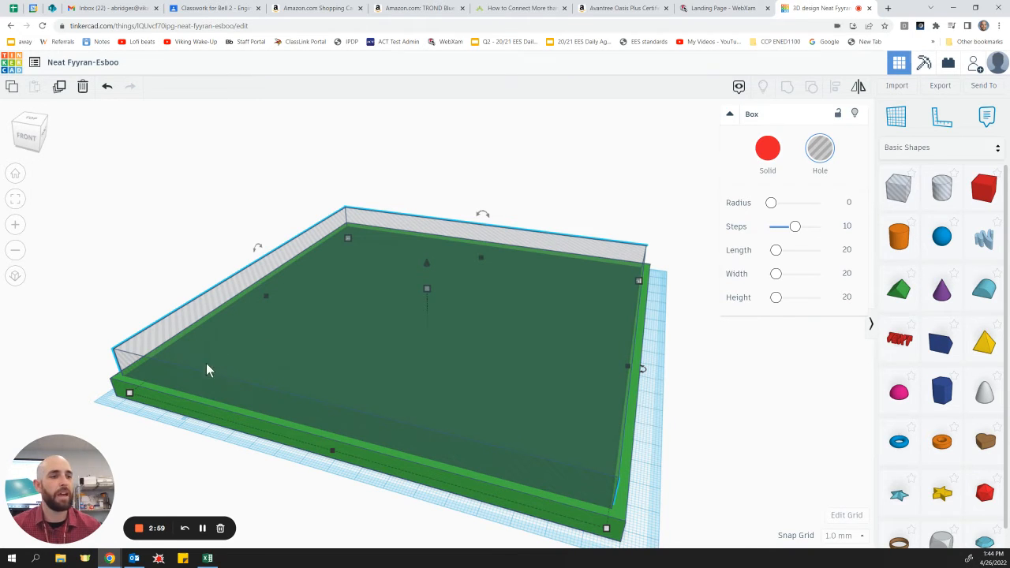
mouse_move(357, 404)
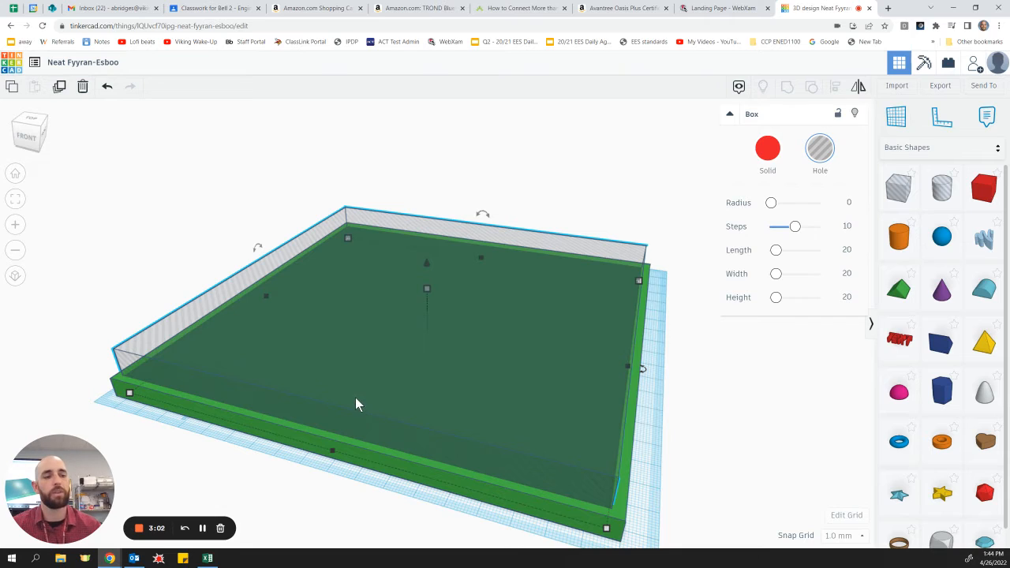
mouse_move(427, 271)
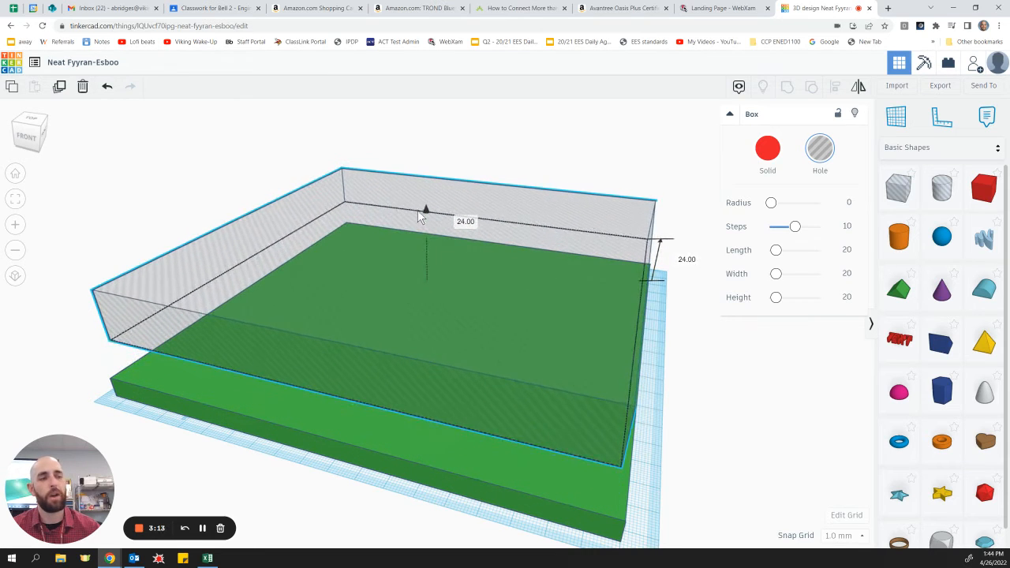
Raise the hole box to 4.00 mm above the workplane, leaving a floor in the base
drag(427, 209, 427, 189)
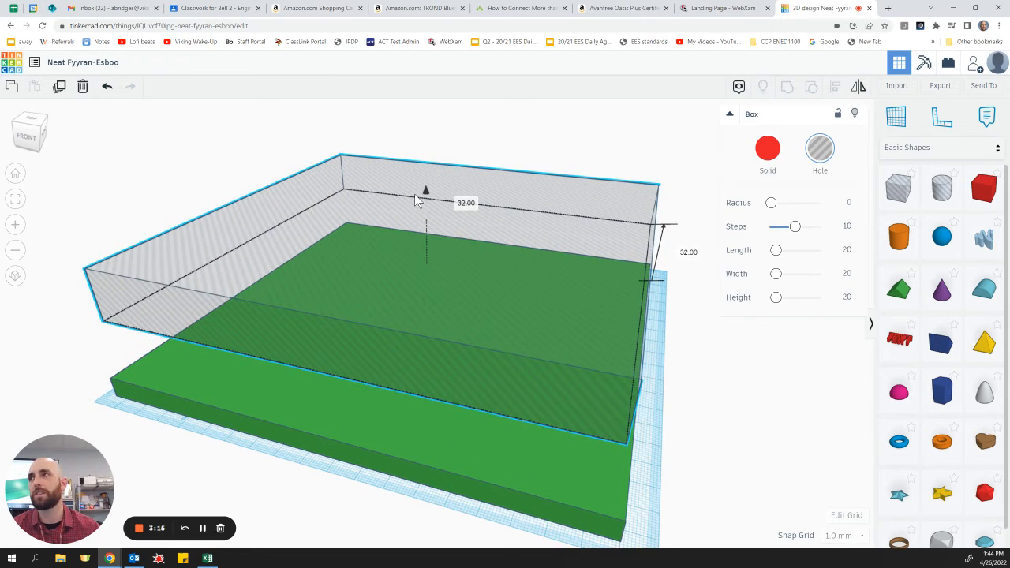
drag(426, 189, 427, 209)
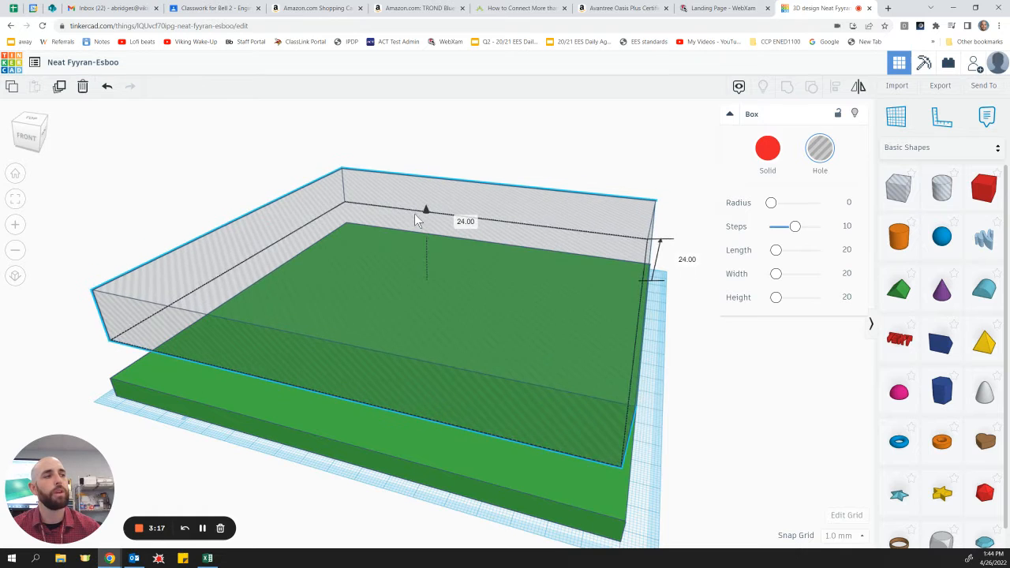
drag(427, 212, 426, 235)
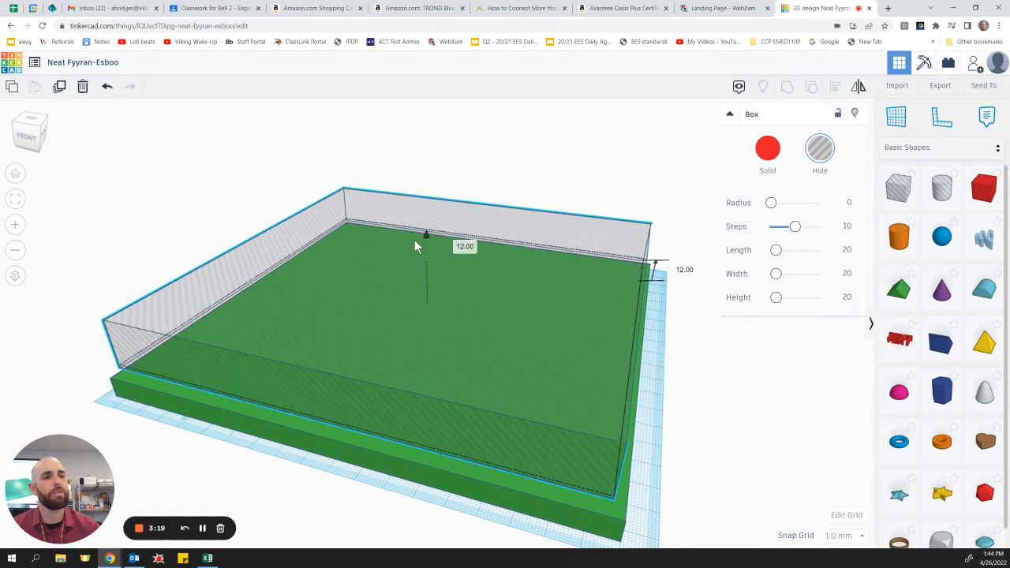
drag(426, 234, 427, 256)
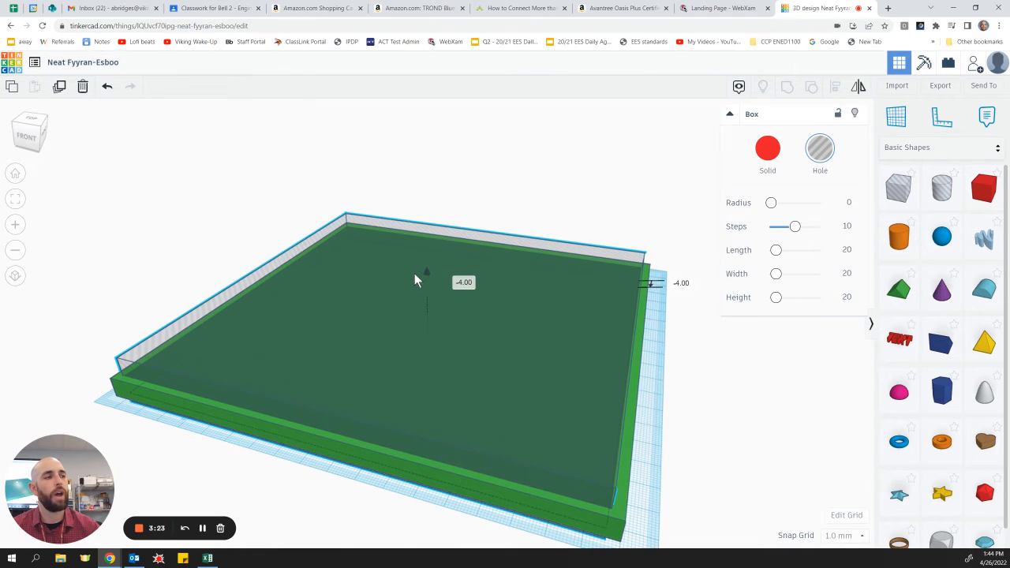
drag(427, 272, 426, 259)
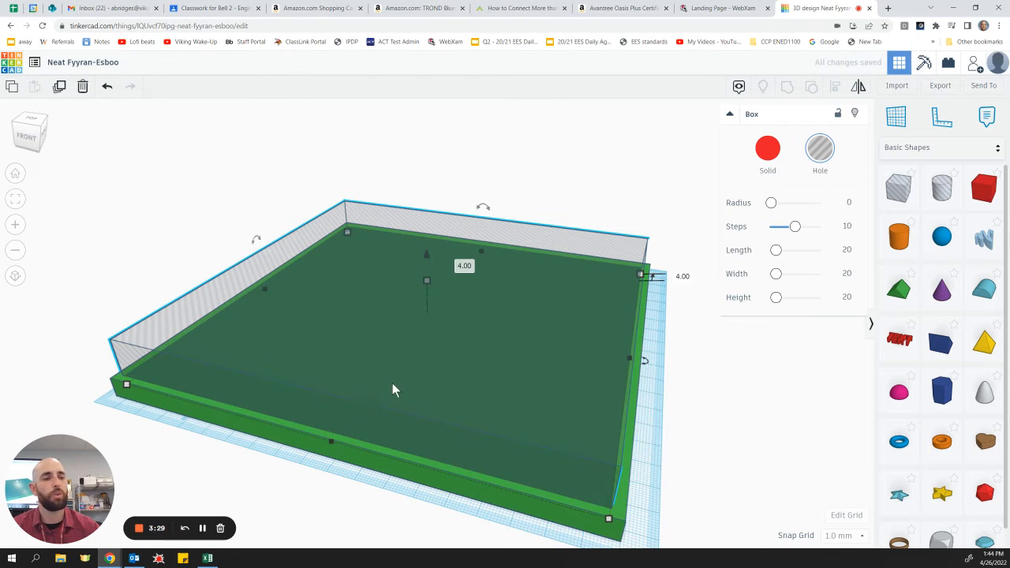
mouse_move(395, 408)
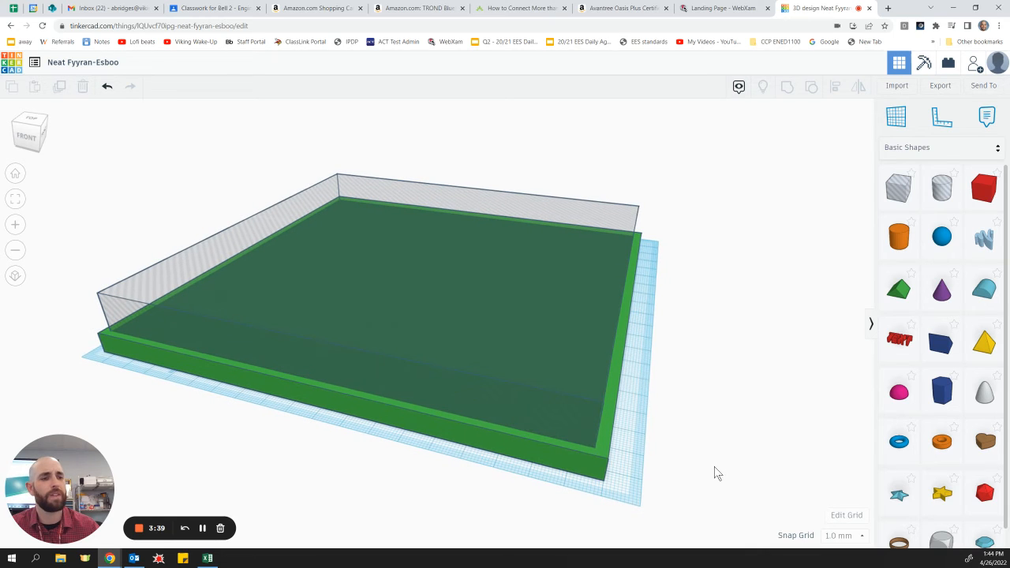
mouse_move(95, 360)
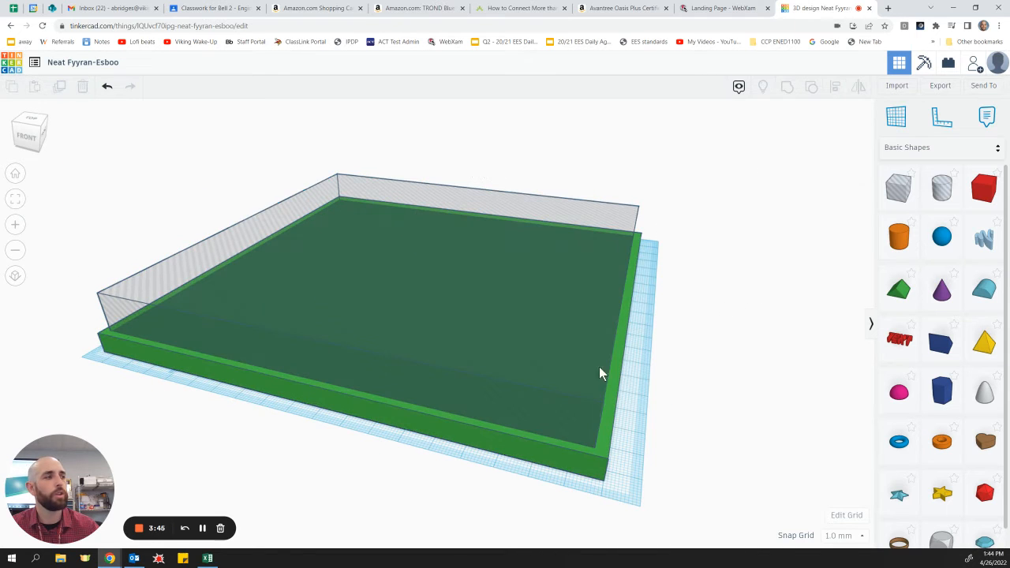
mouse_move(109, 350)
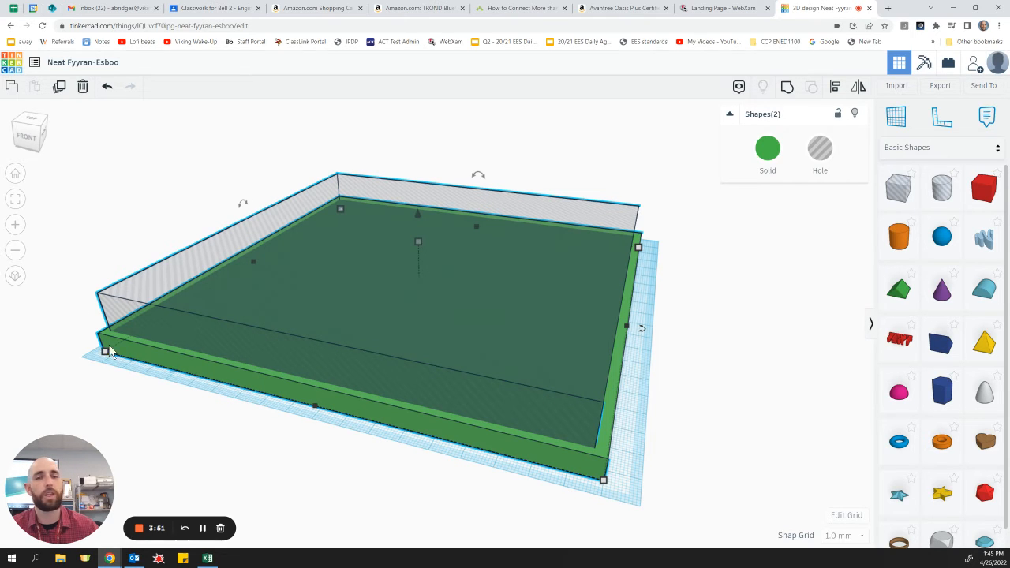
mouse_move(126, 355)
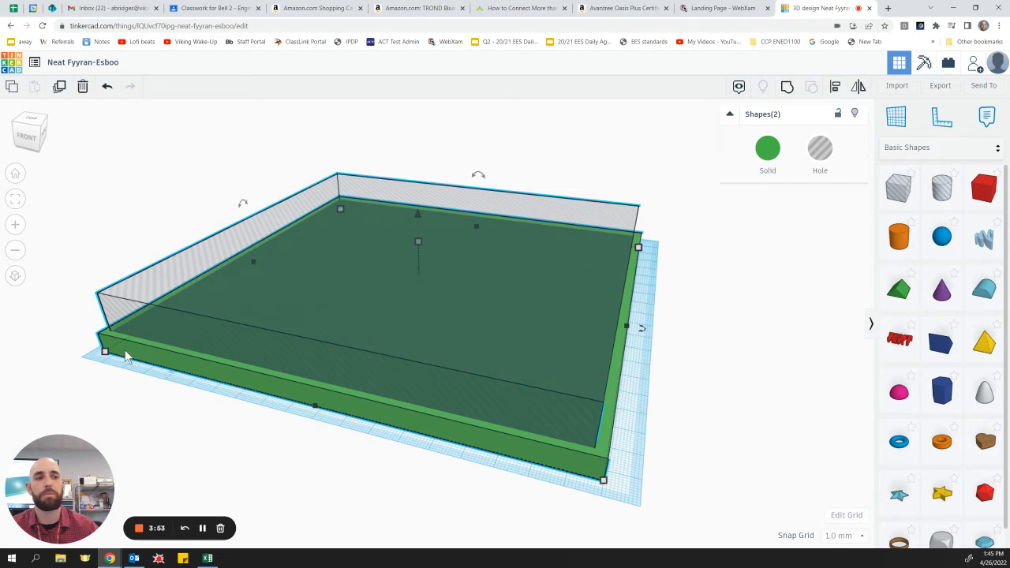
mouse_move(150, 330)
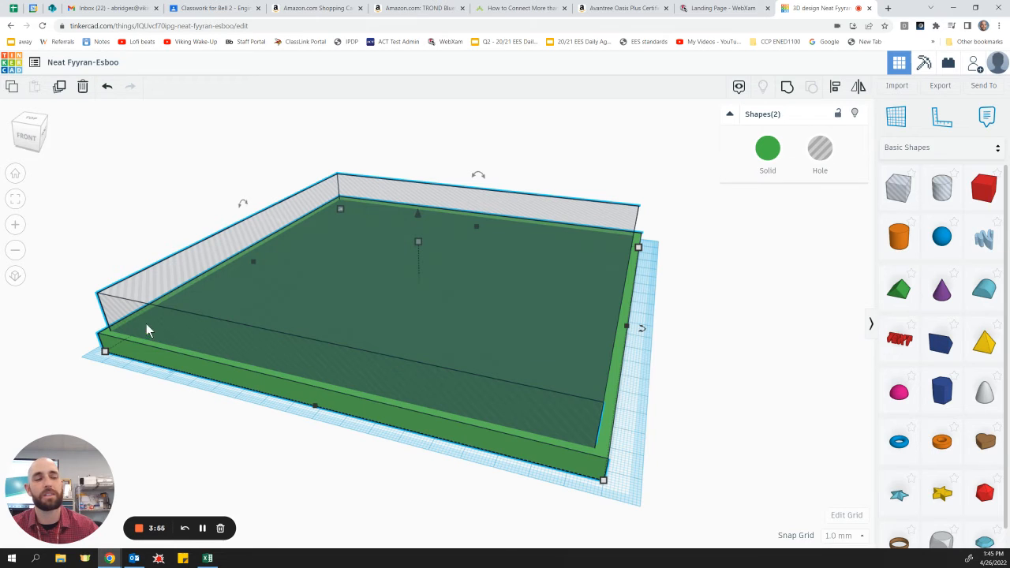
mouse_move(104, 315)
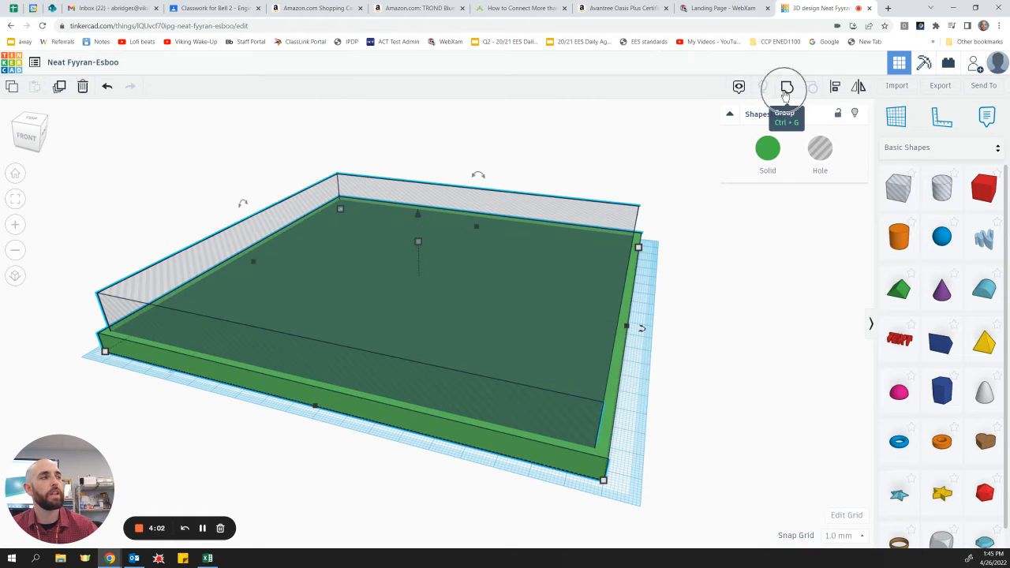
Group the green base and hole box into one course with a raised border wall
click(785, 87)
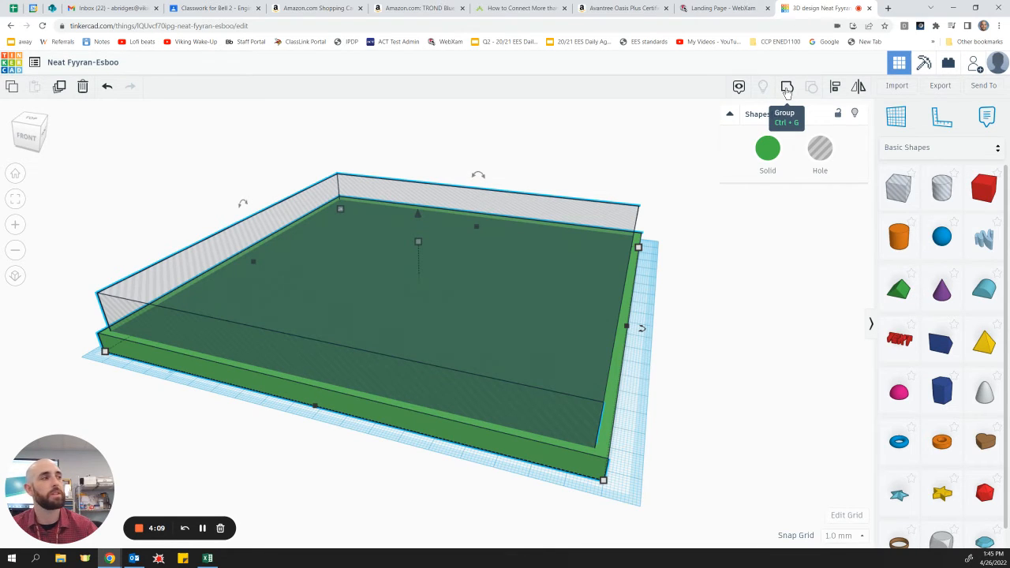
click(786, 87)
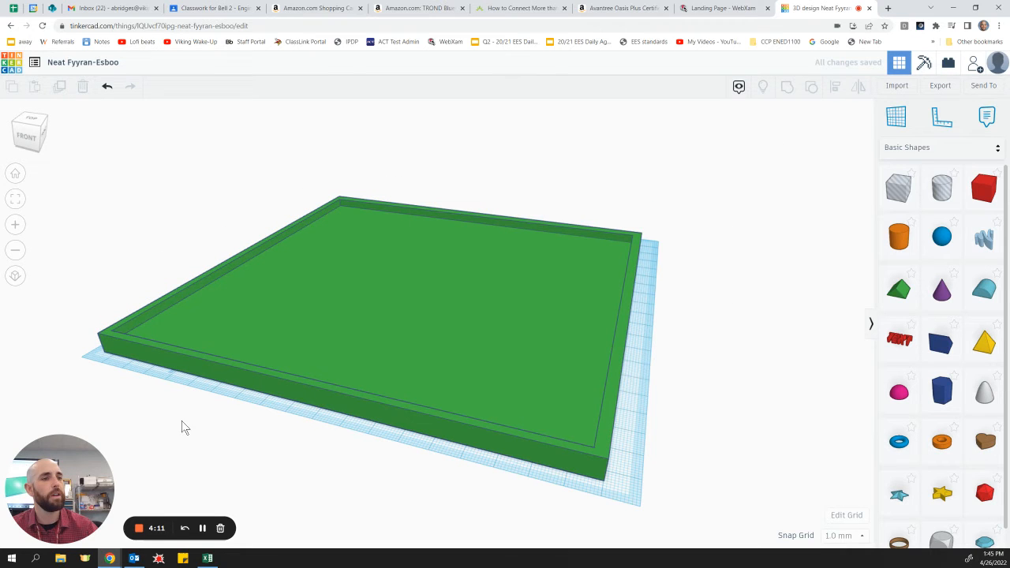
mouse_move(182, 319)
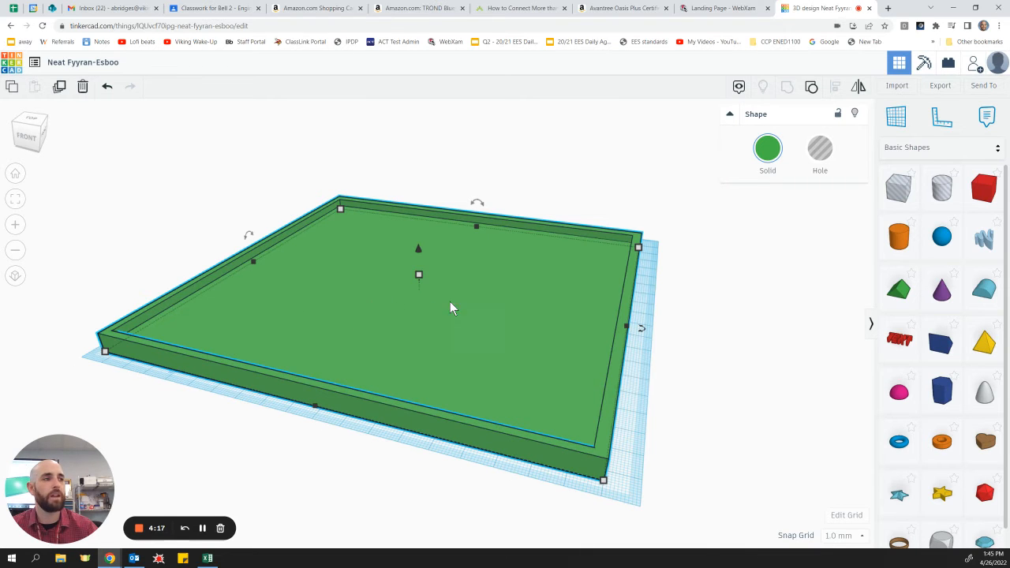
mouse_move(553, 308)
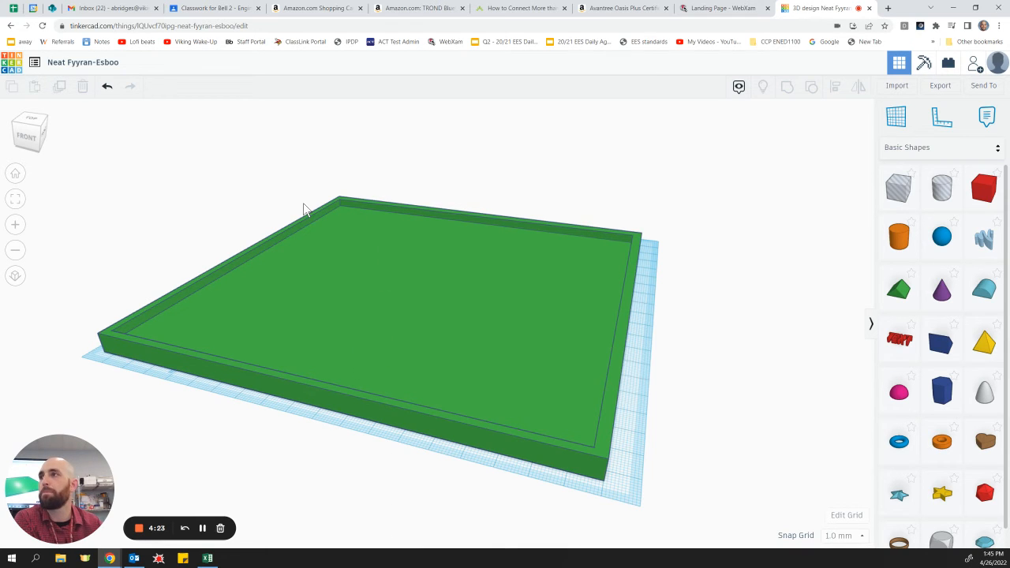
mouse_move(692, 262)
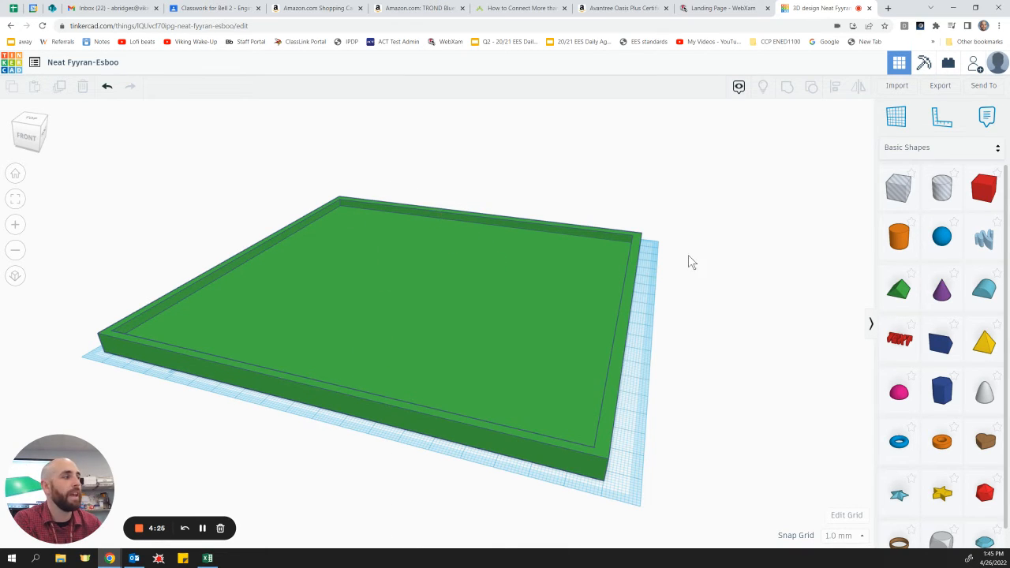
mouse_move(900, 391)
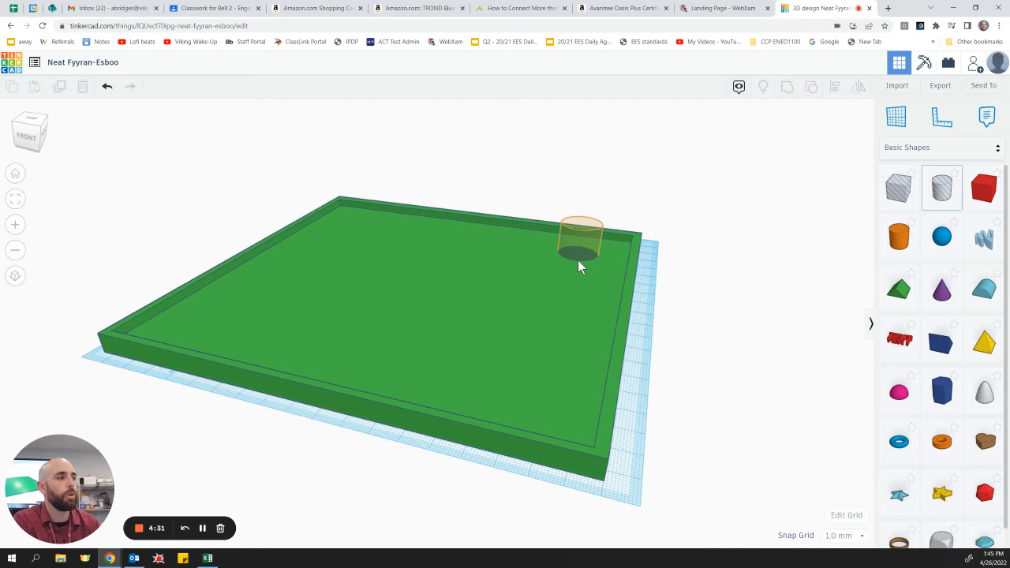
Drop a cylinder near the far right corner and shrink it to about 16×17 for the cup
click(581, 245)
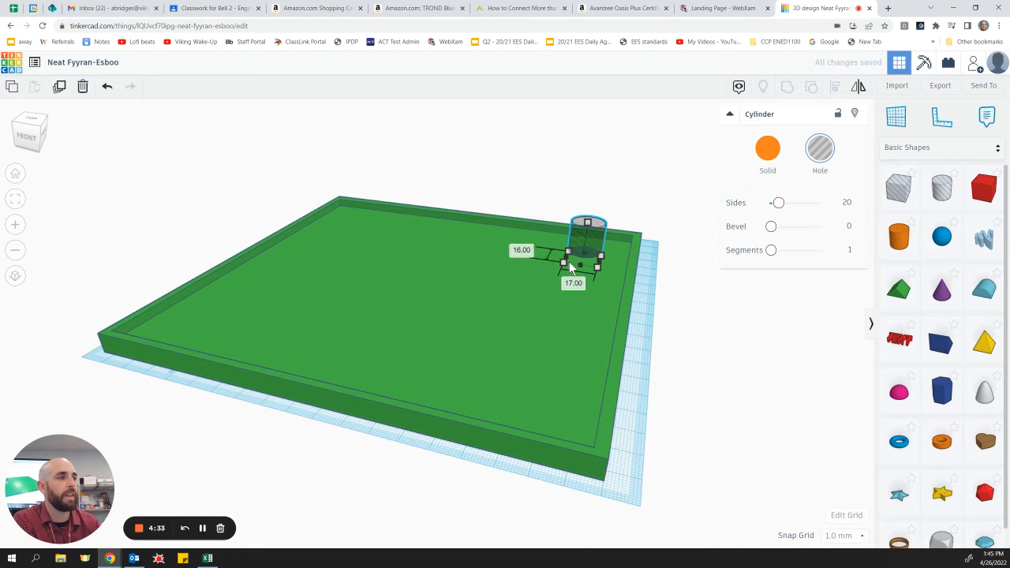
drag(583, 262, 581, 262)
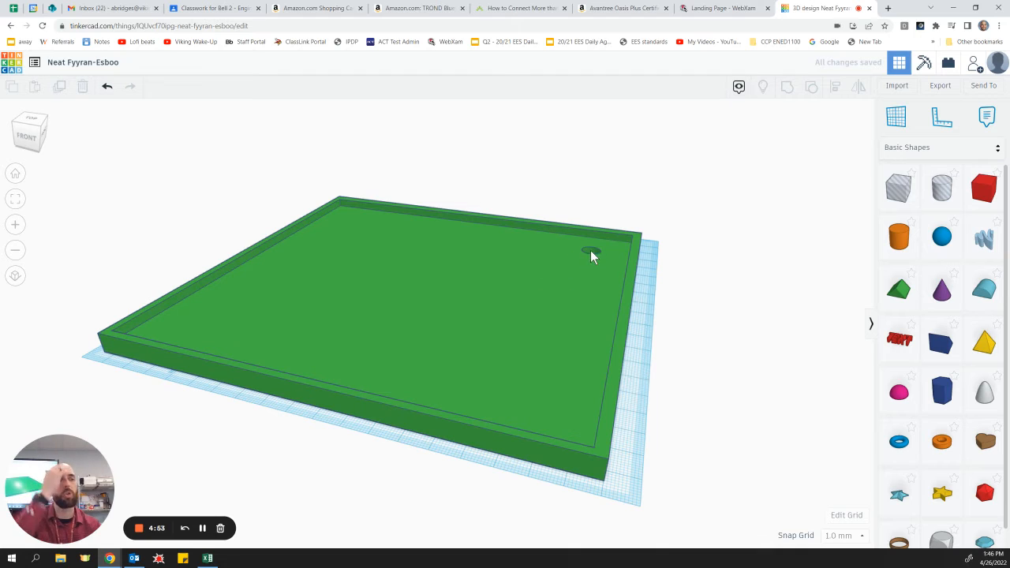
mouse_move(594, 275)
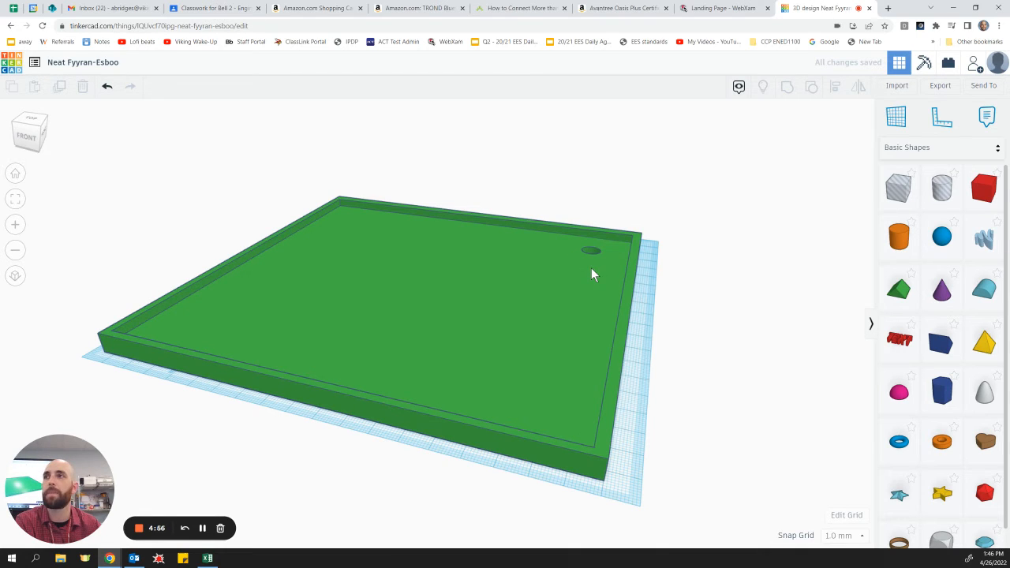
mouse_move(900, 288)
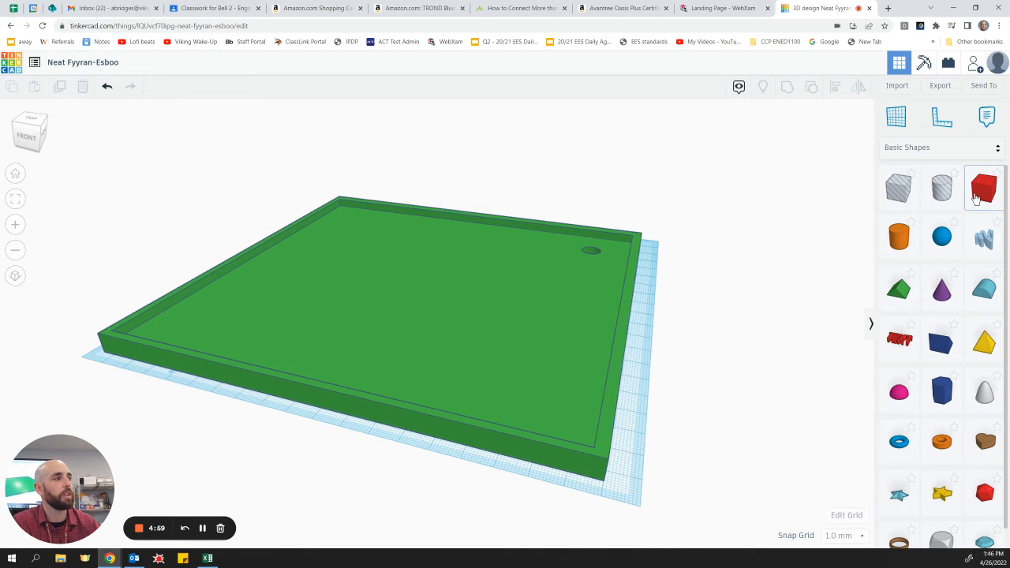
Place a red box in the front right corner and flatten it to a 4 mm tee pad
click(983, 188)
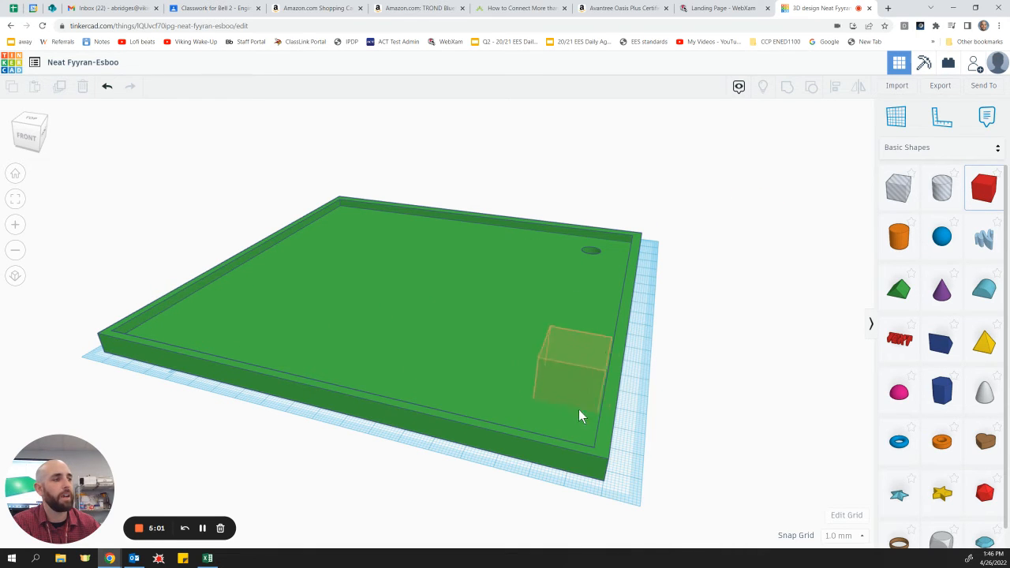
drag(569, 371, 360, 356)
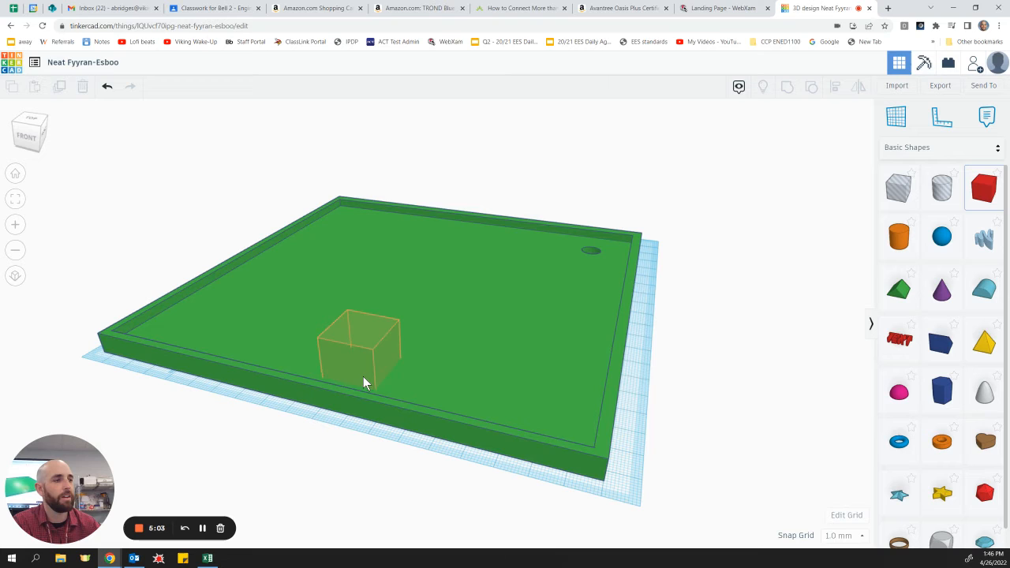
drag(360, 350, 560, 395)
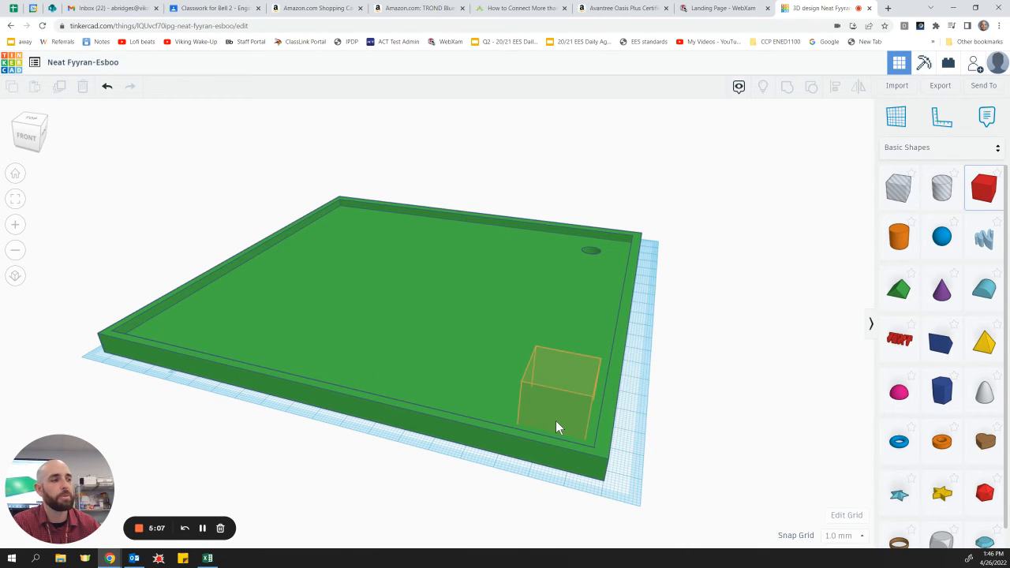
click(561, 387)
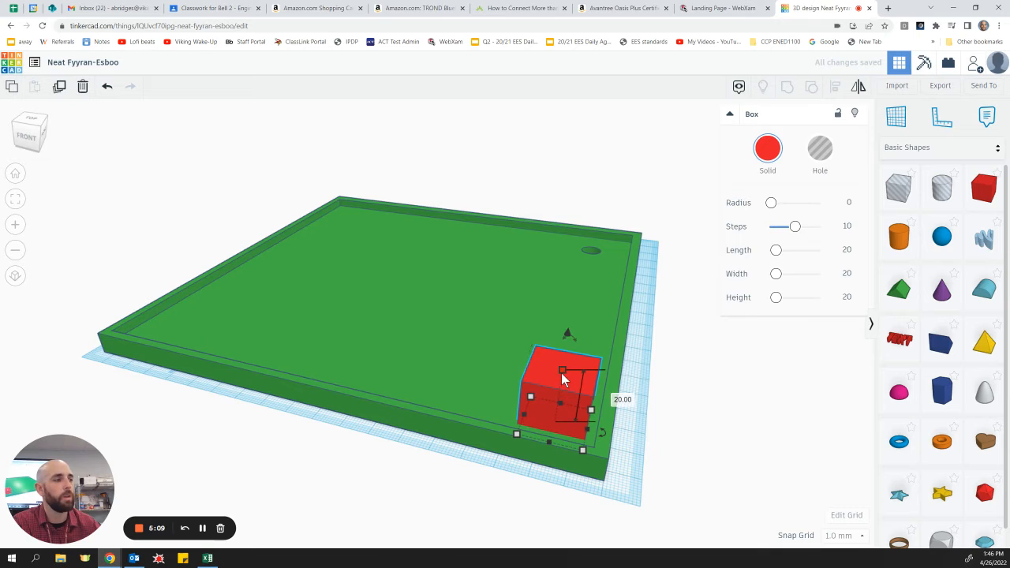
drag(562, 369, 562, 418)
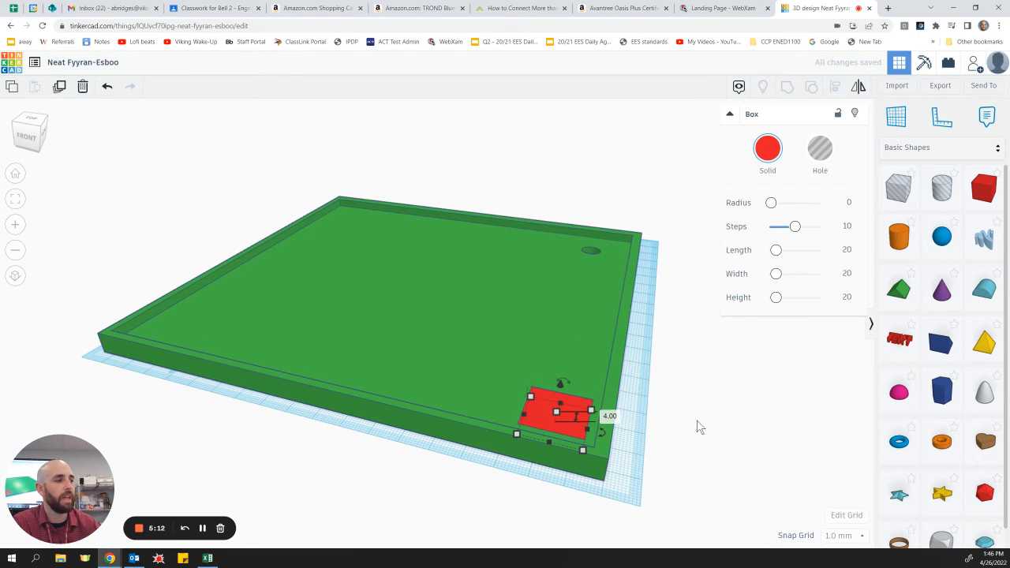
click(698, 427)
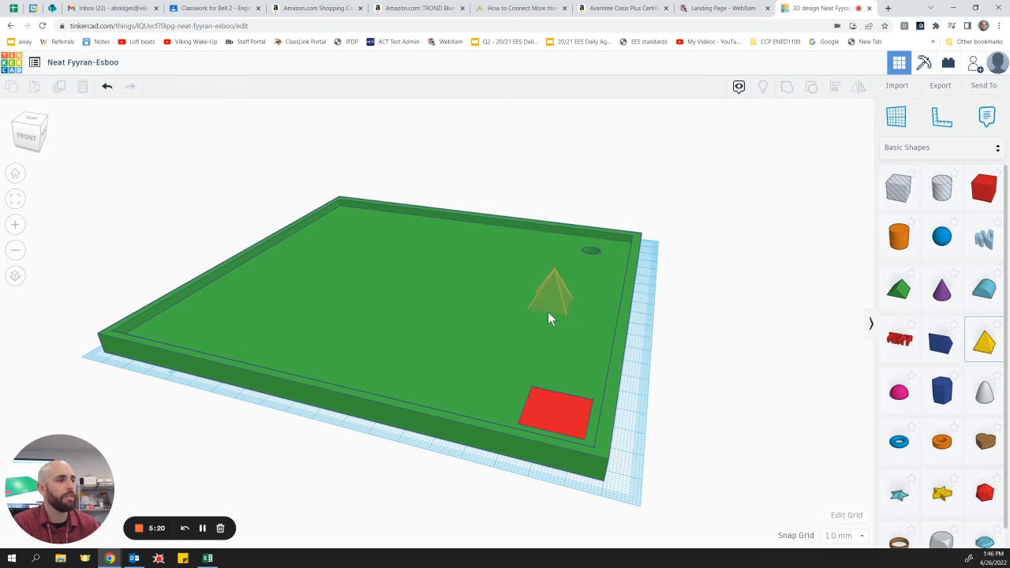
Drop the yellow pyramid obstacle on the course floor near the hole
click(553, 297)
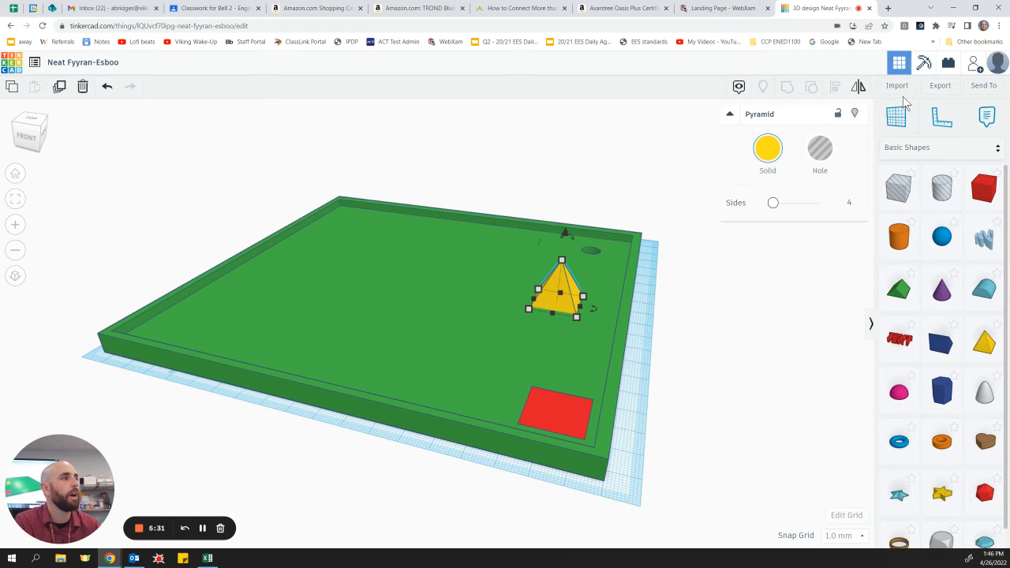
mouse_move(897, 85)
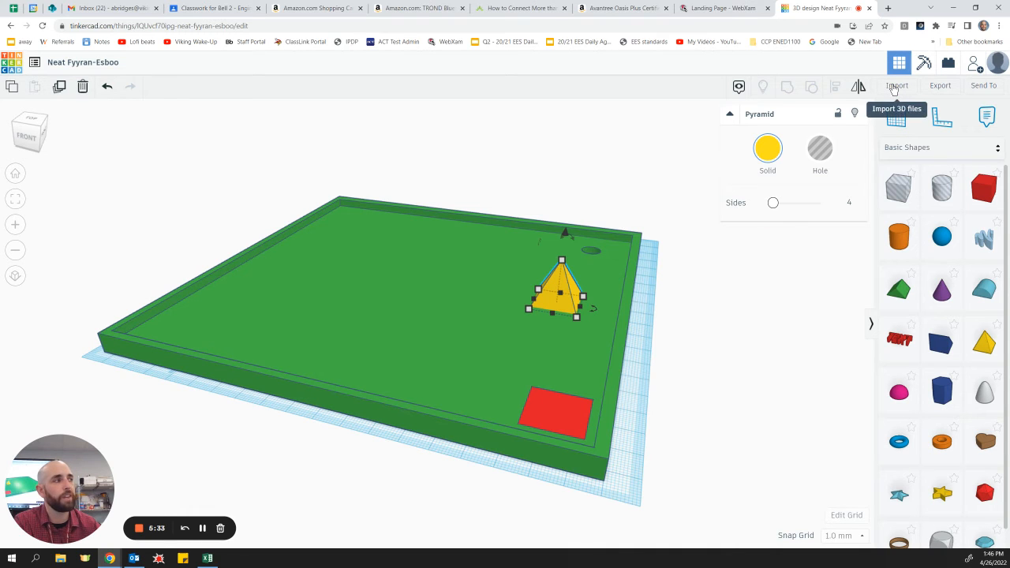
Bring up the Import Shapes window for adding 3D files to the design
click(897, 85)
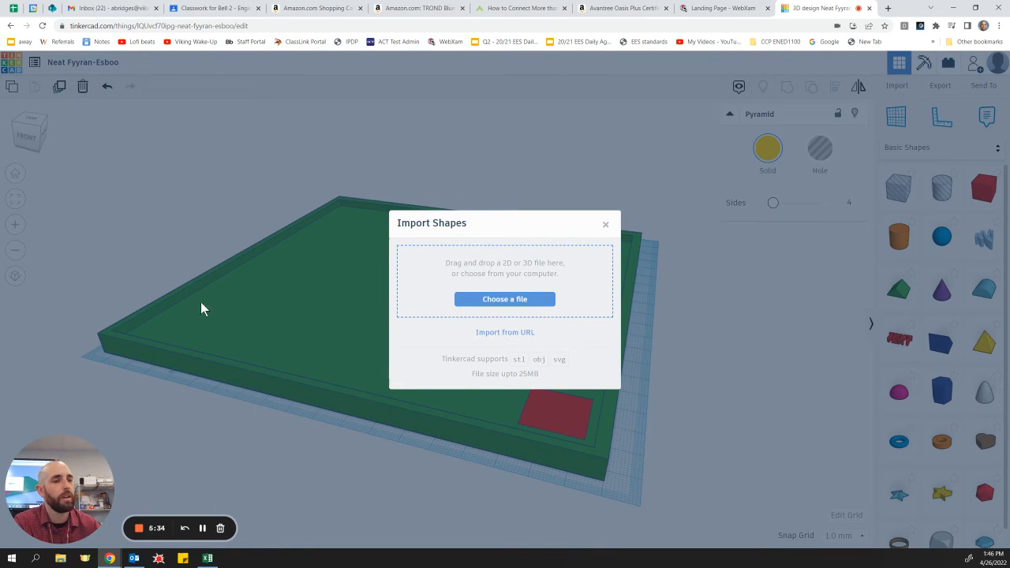
mouse_move(316, 377)
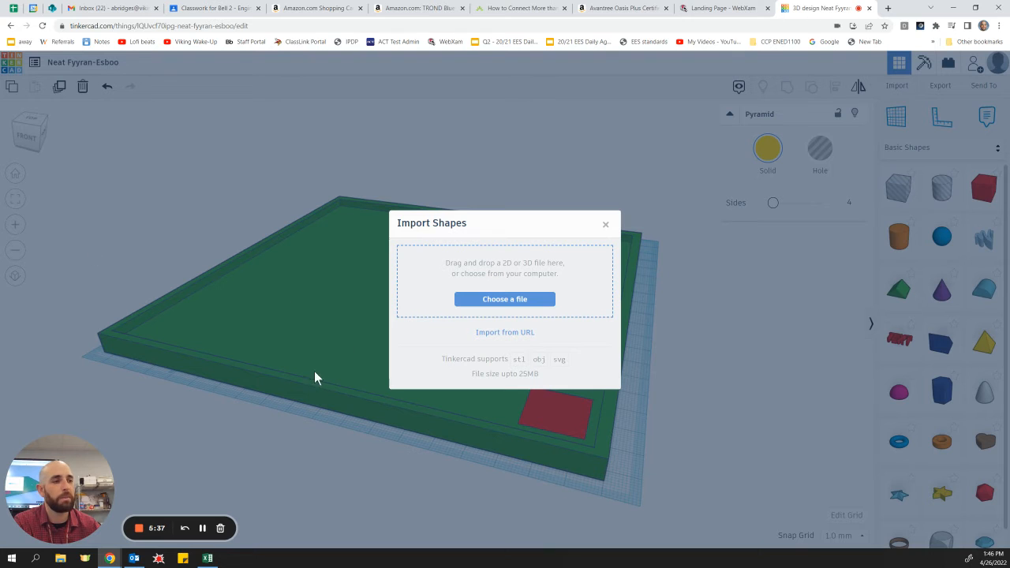
click(606, 224)
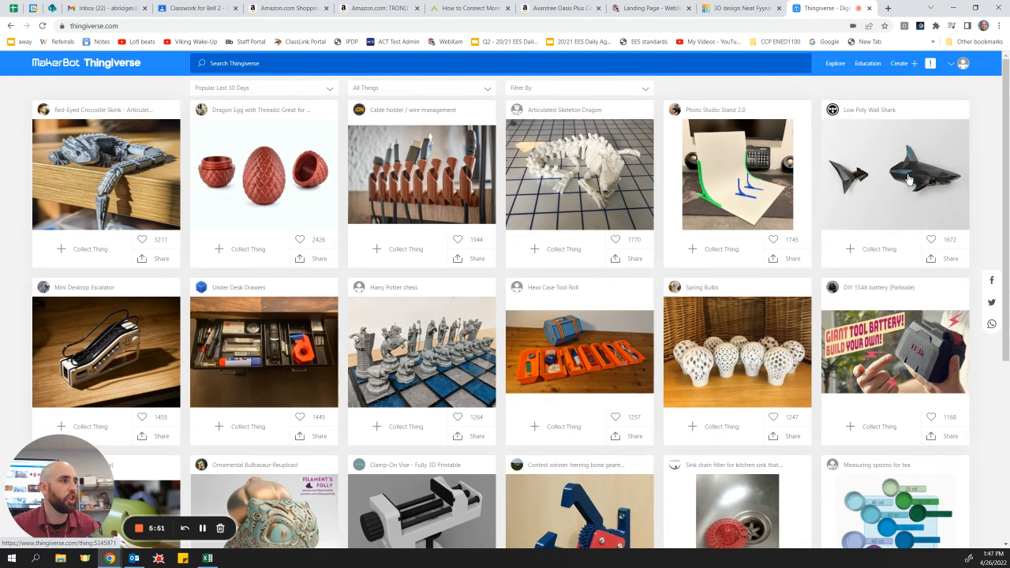
Scroll through Thingiverse's popular models, then return to the golf course design
scroll(down, 3)
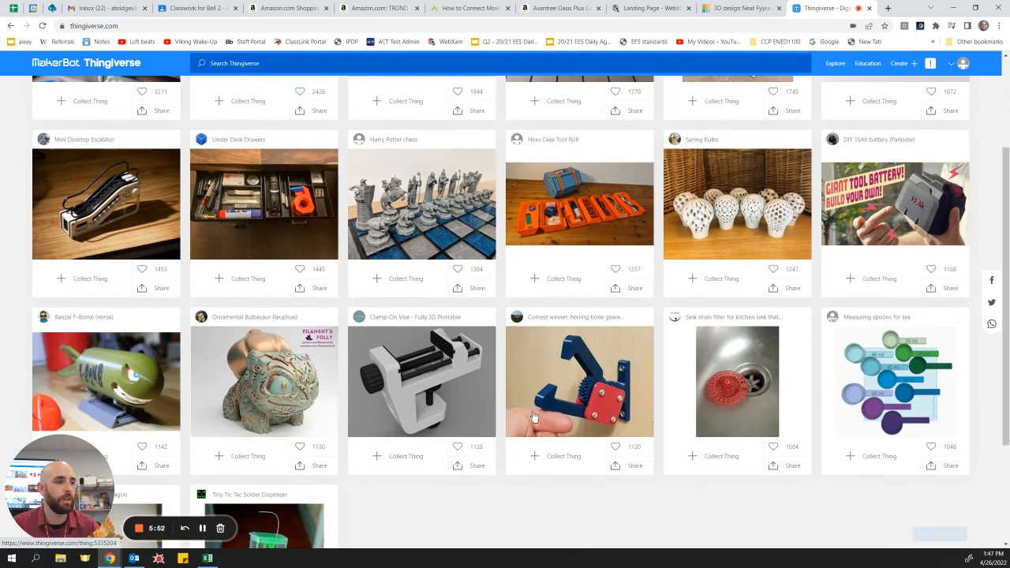
scroll(down, 3)
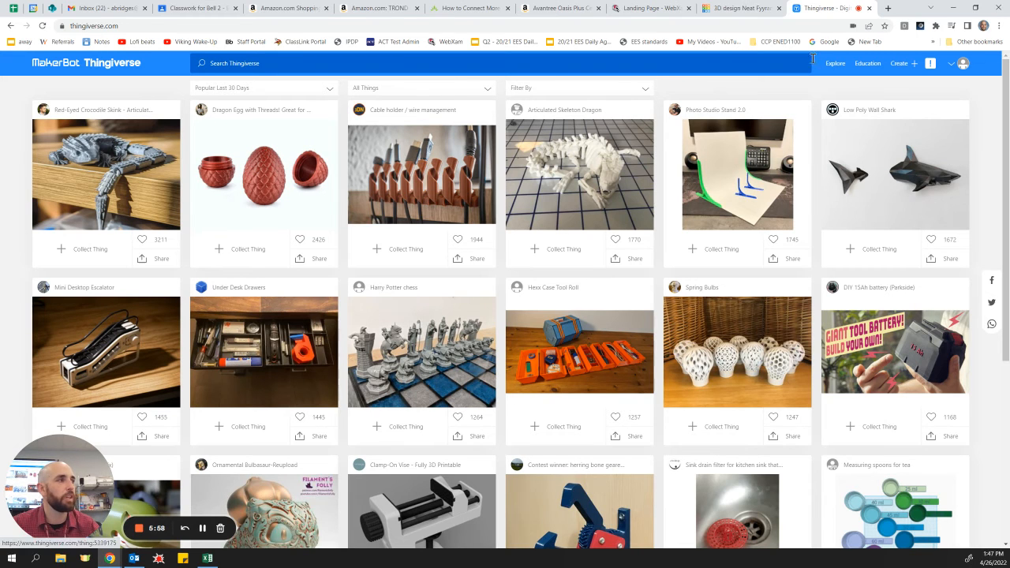
click(739, 8)
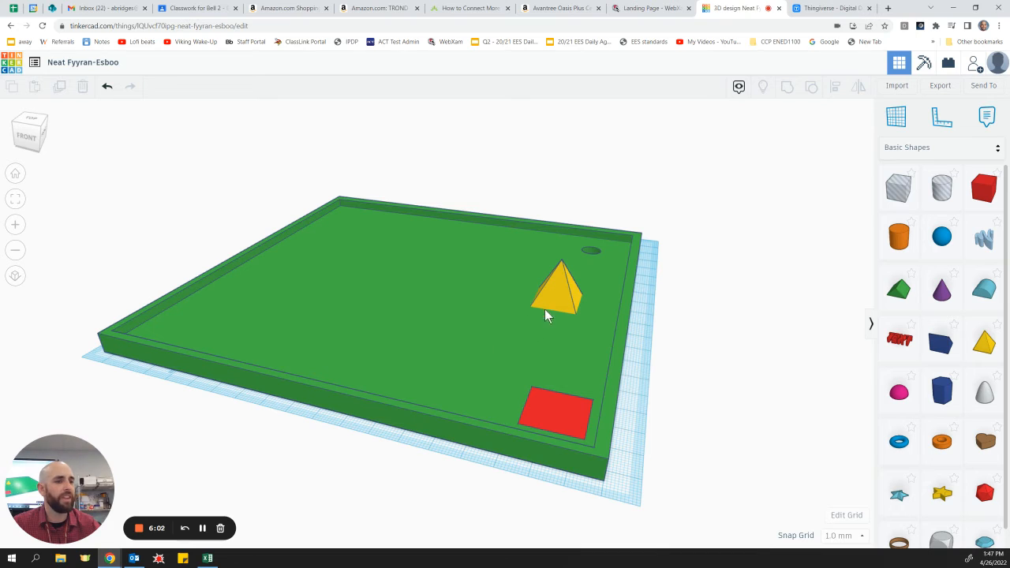
mouse_move(799, 385)
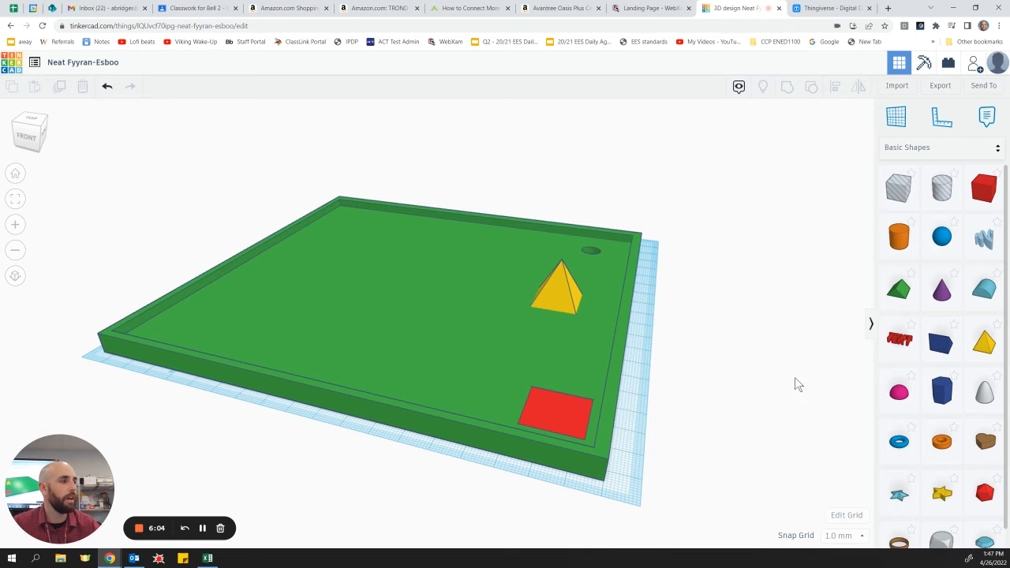
mouse_move(900, 287)
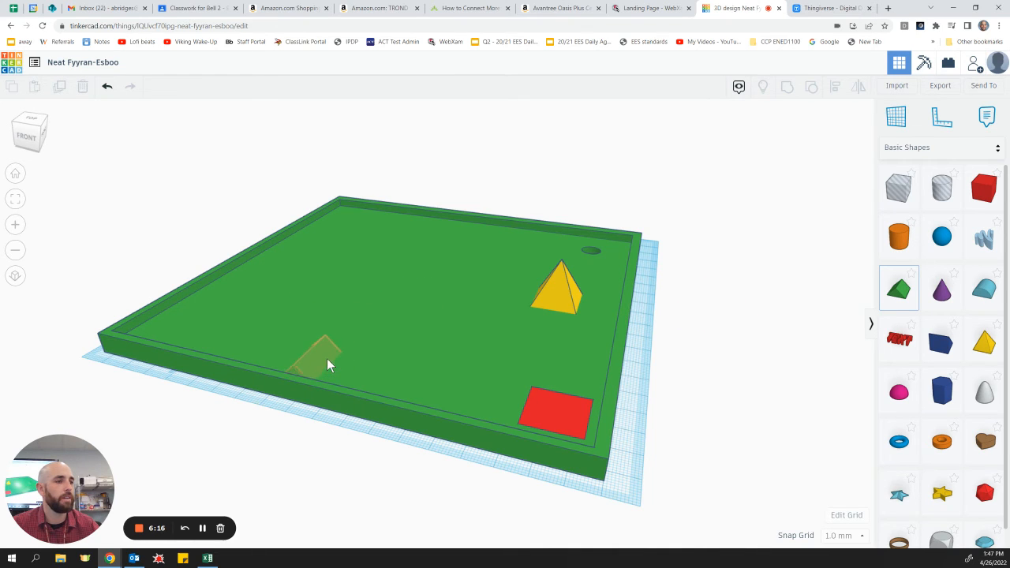
Place a Roof shape on the left of the course and stretch it into a large green hill
click(324, 356)
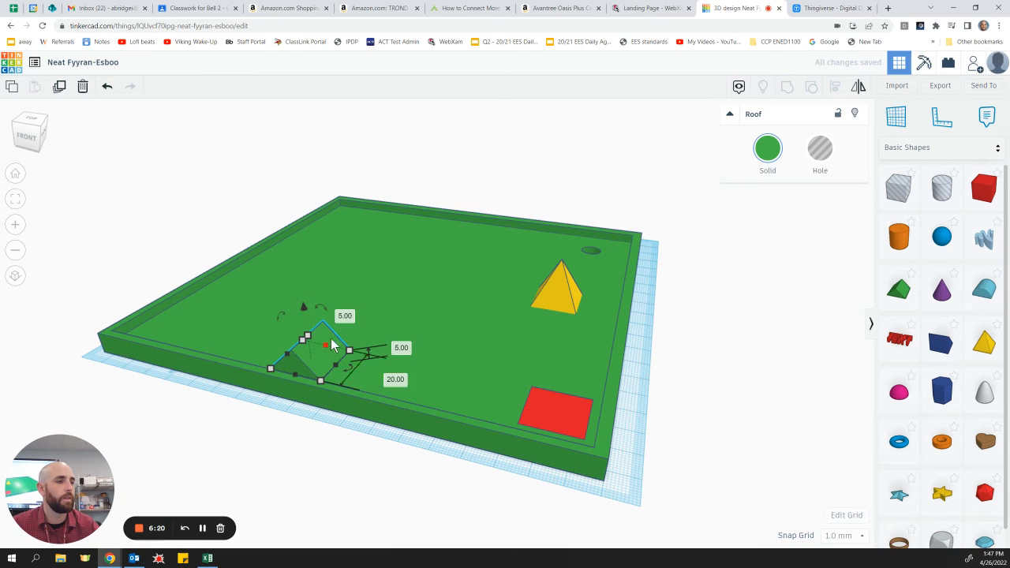
drag(325, 345, 445, 230)
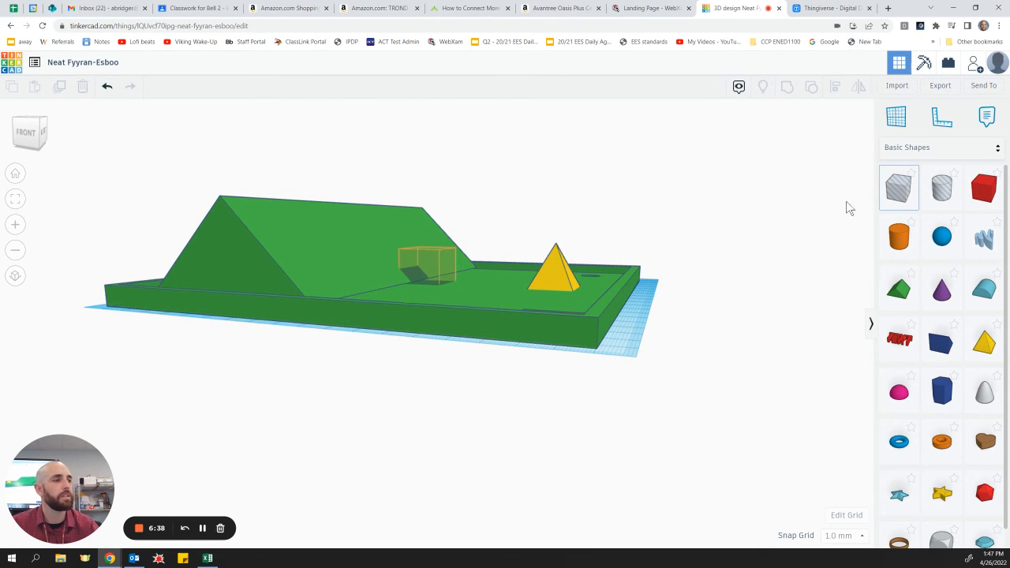
Place a hole box beside the hill, raise it to the peak and widen it over the hilltop
click(426, 269)
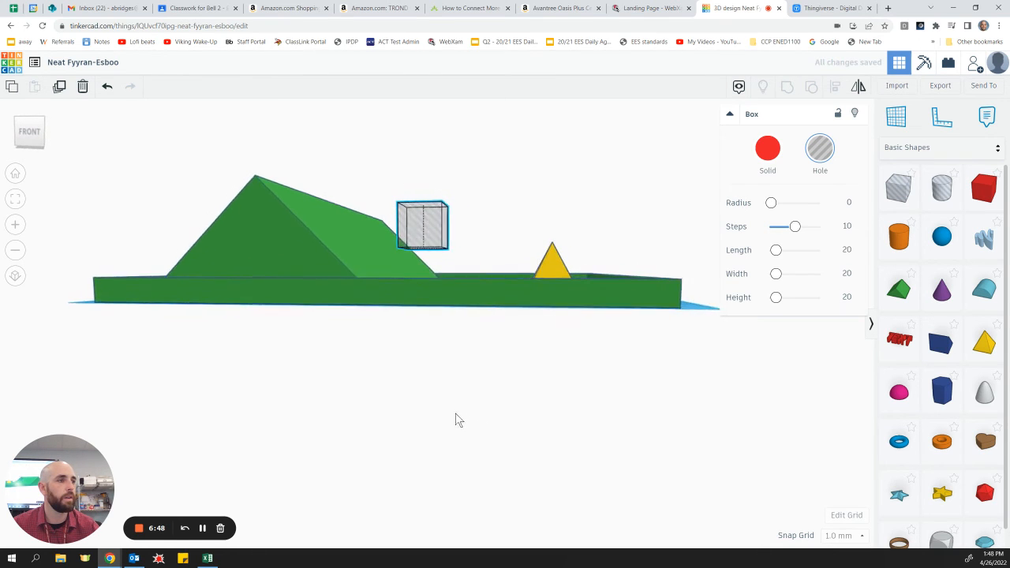
drag(423, 224, 340, 214)
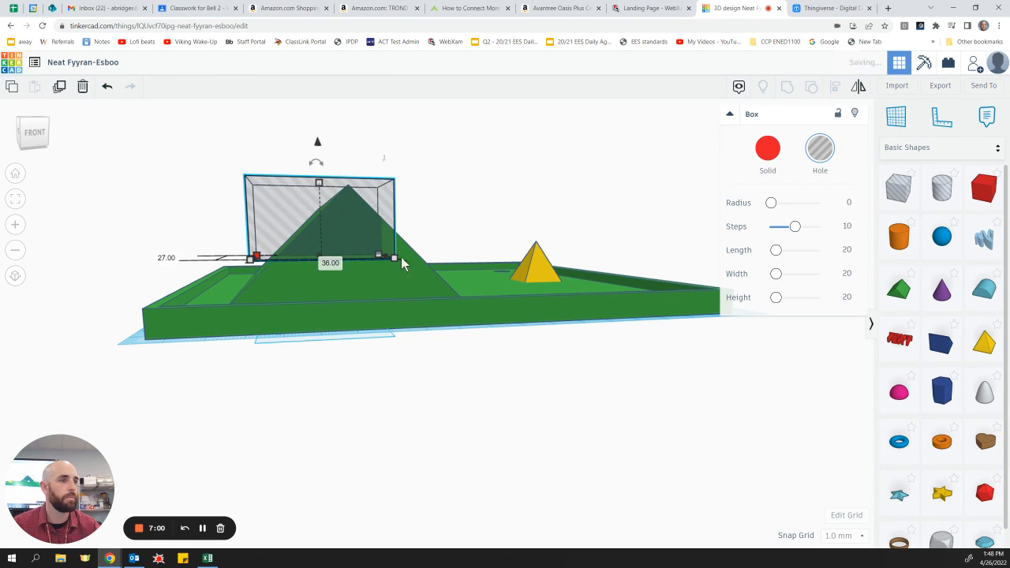
drag(395, 257, 445, 257)
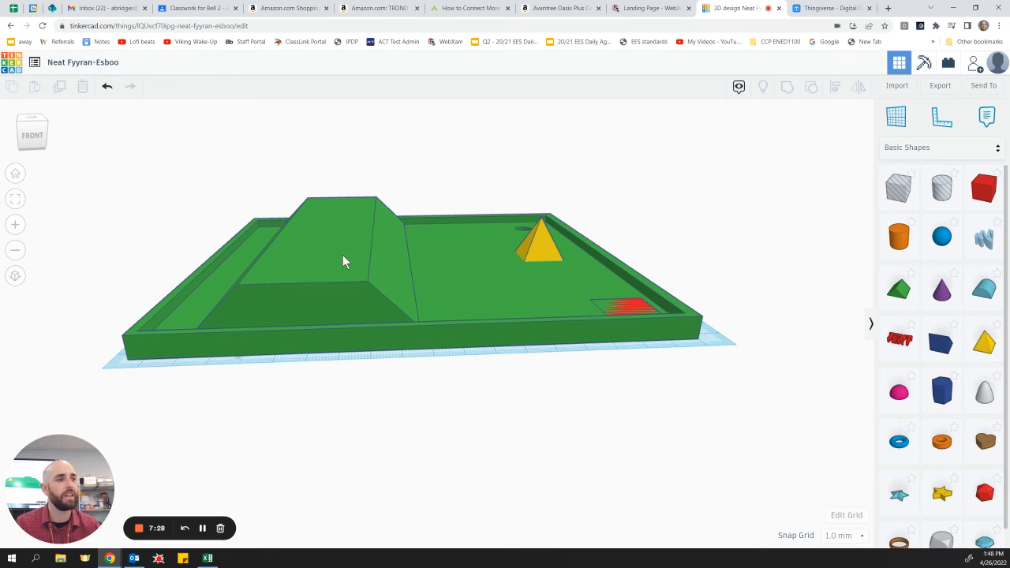
click(344, 260)
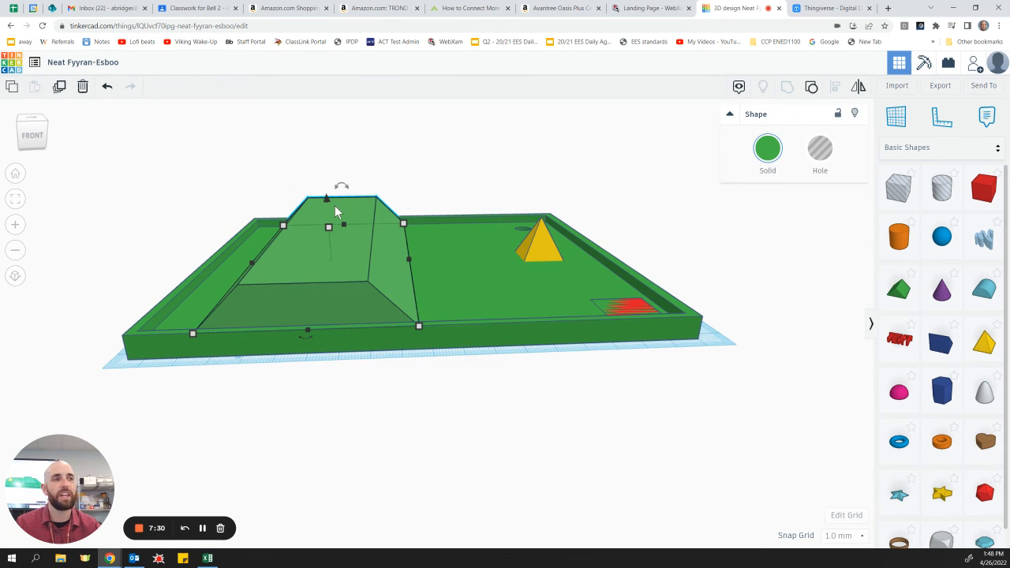
mouse_move(423, 512)
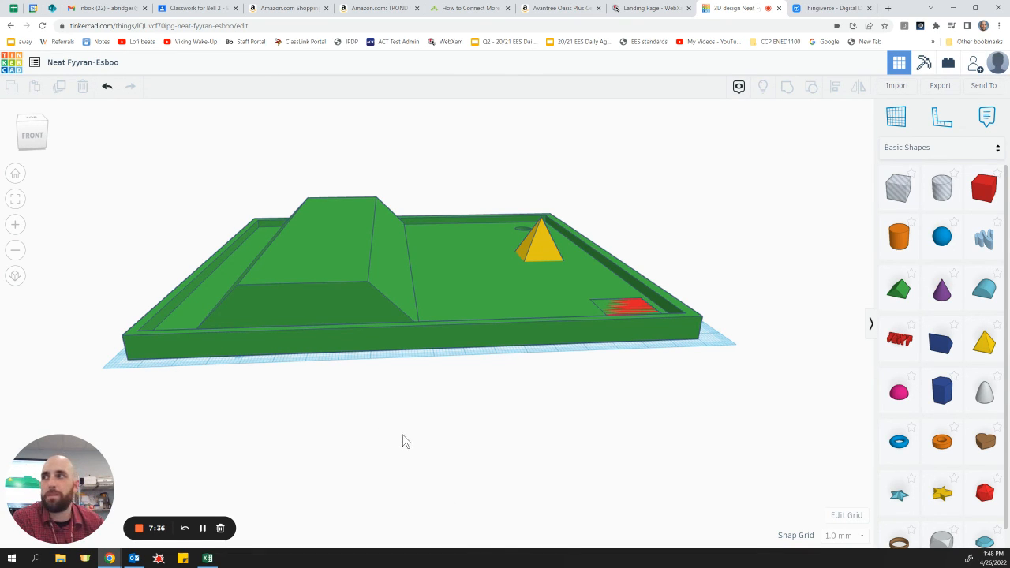
mouse_move(411, 442)
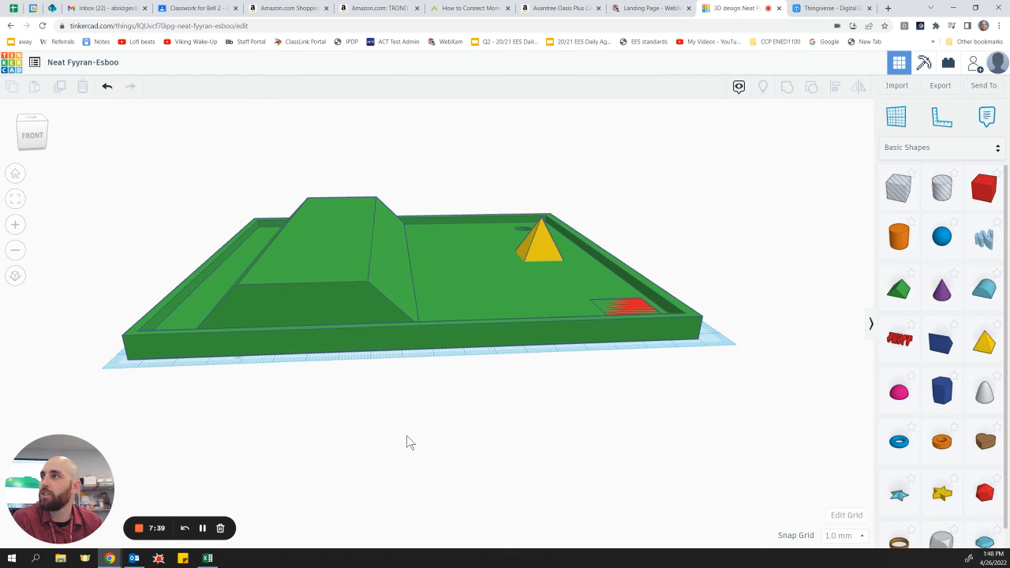
mouse_move(540, 308)
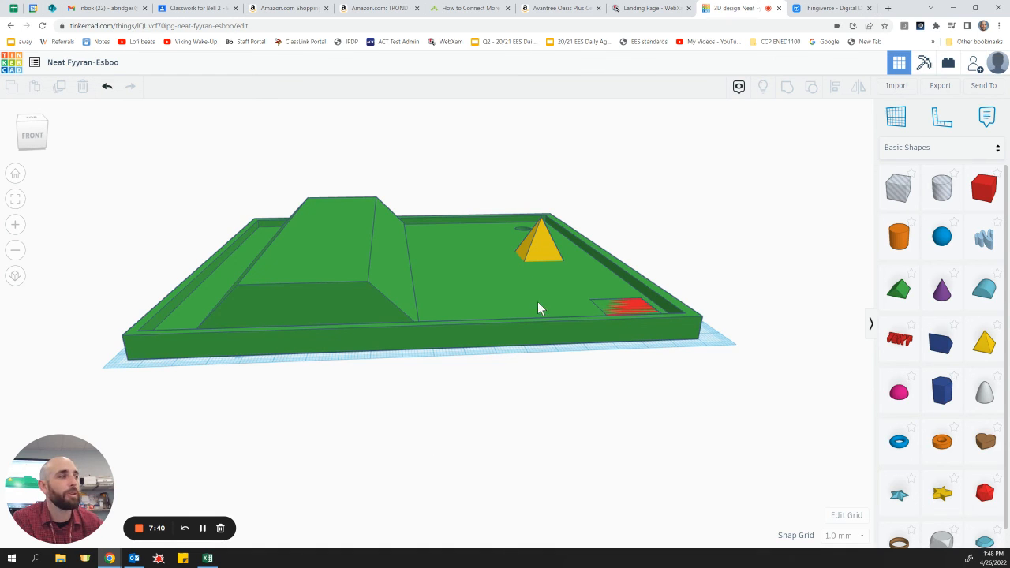